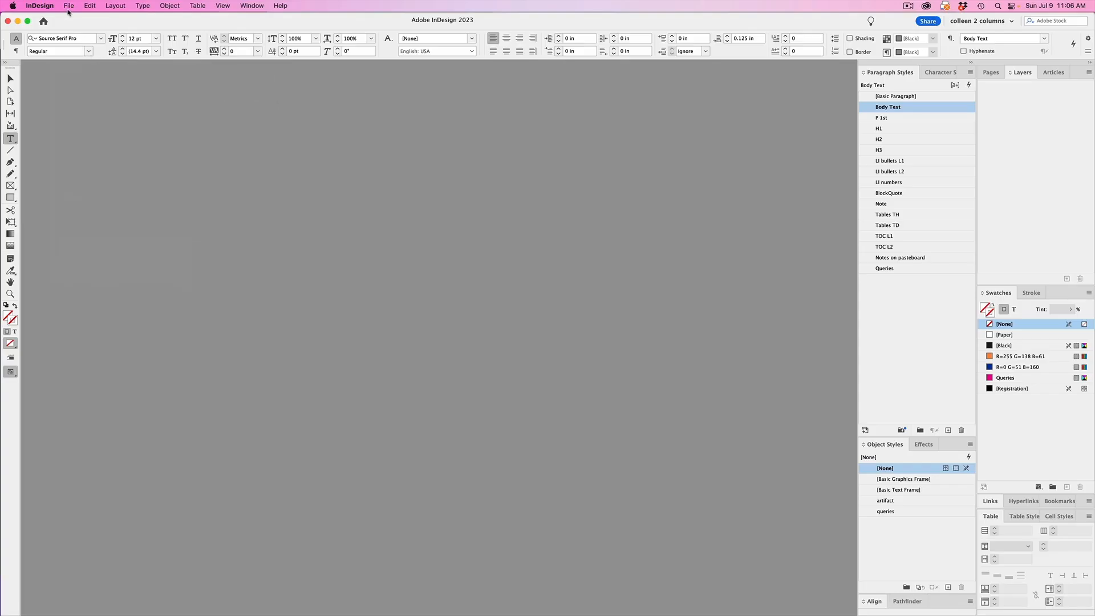
# - Review the Default document preset in File > Document Presets > Define and close it
pyautogui.click(68, 6)
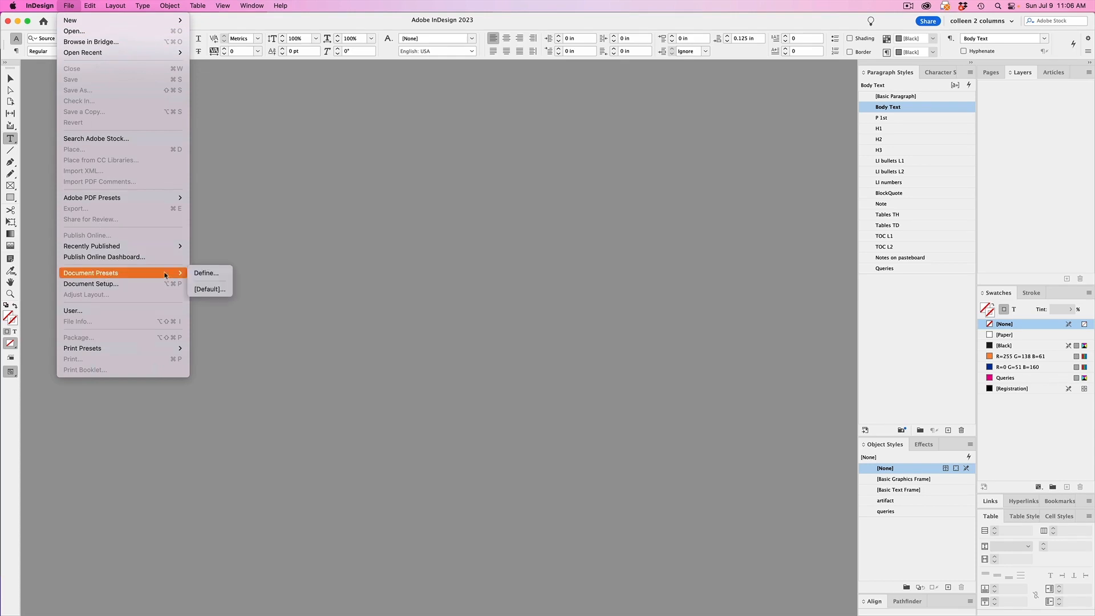
pyautogui.moveTo(206, 273)
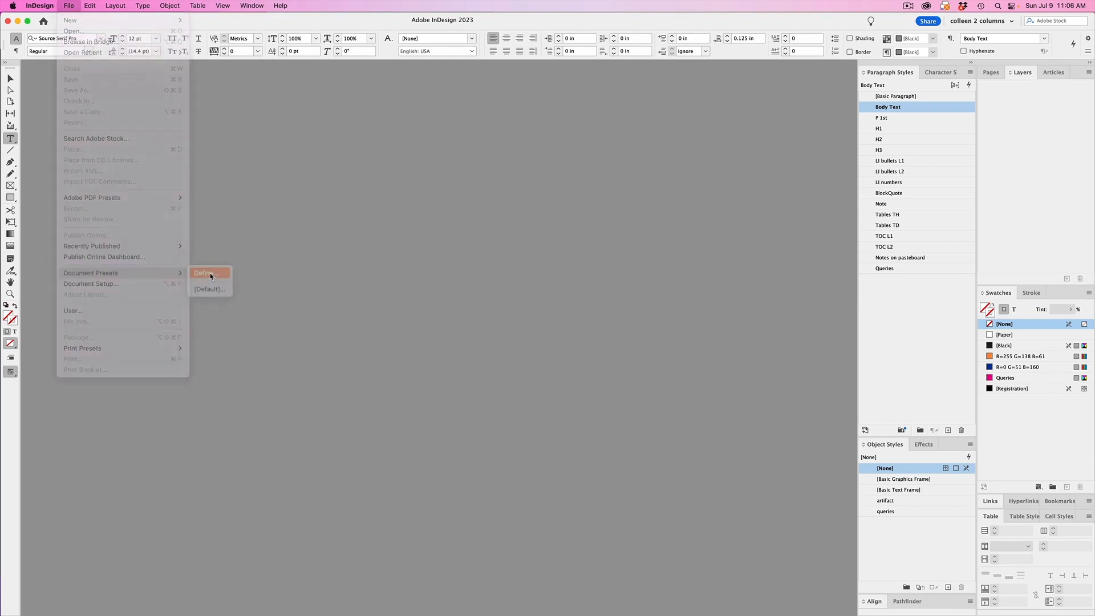
pyautogui.click(203, 273)
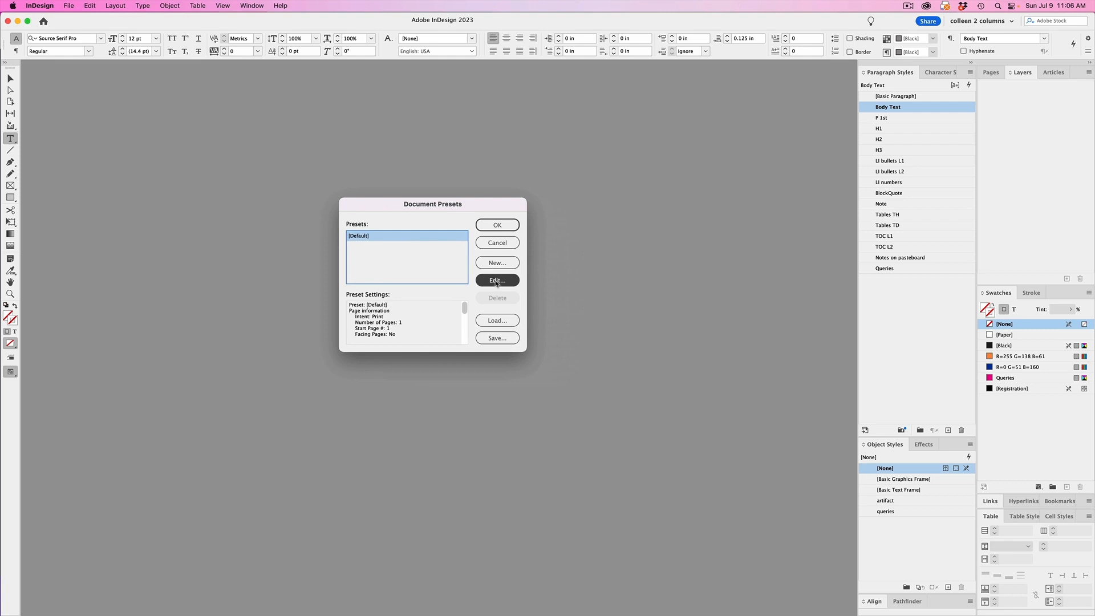
pyautogui.click(496, 280)
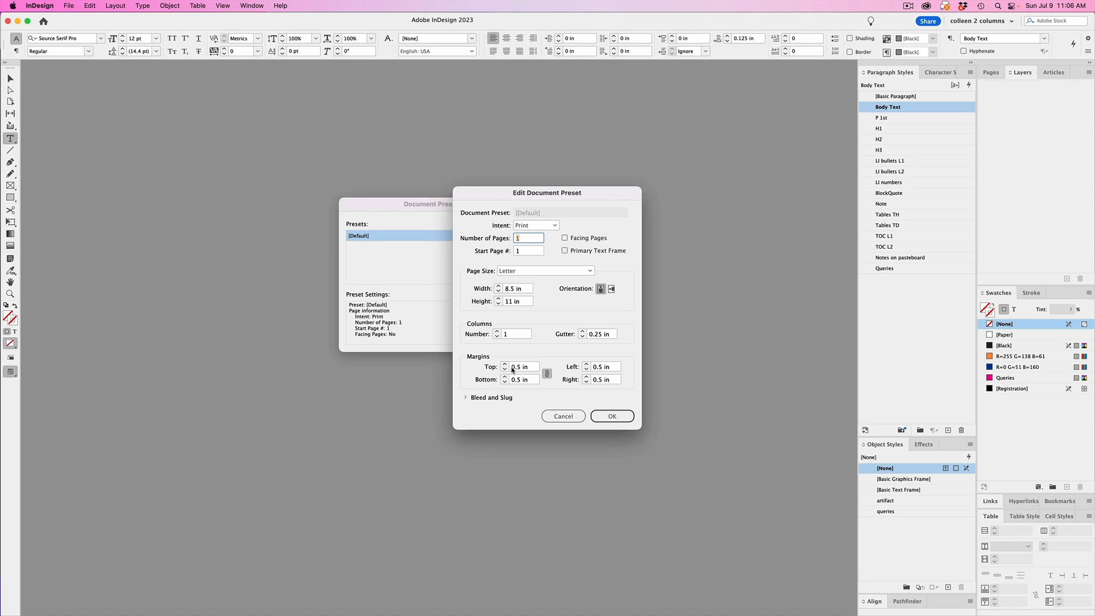
pyautogui.click(466, 397)
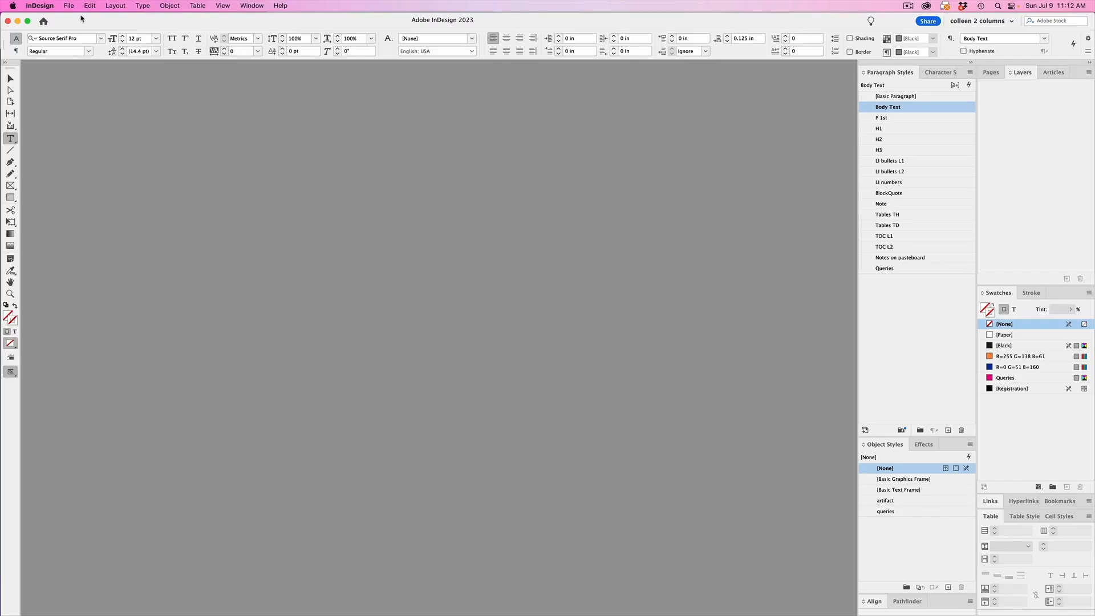
# - Bring up the Adobe PDF Presets dialog from File > Adobe PDF Presets > Define
pyautogui.click(68, 6)
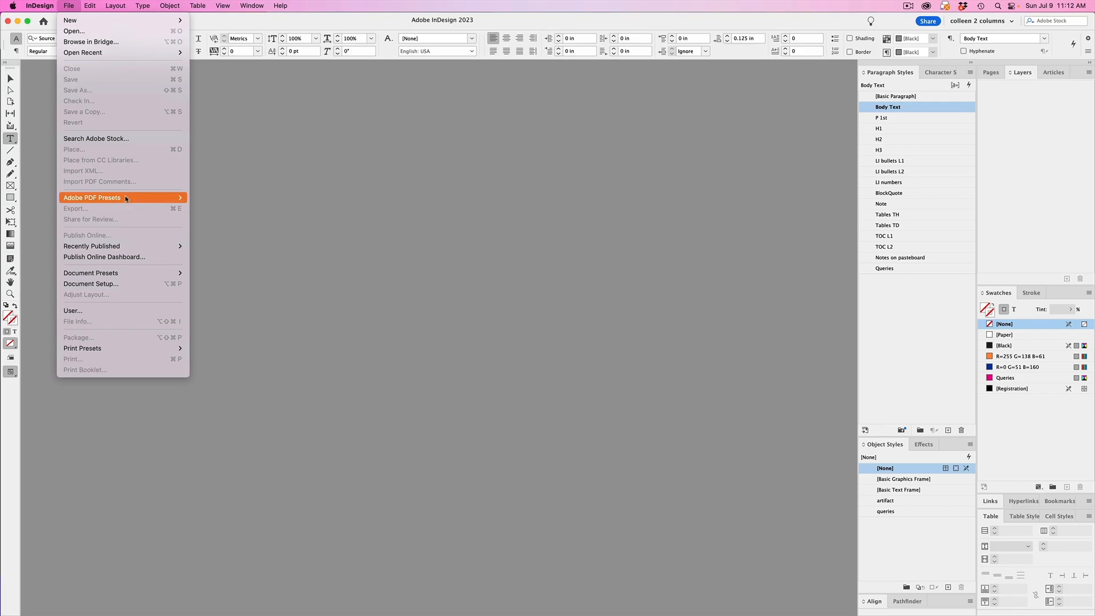
pyautogui.moveTo(91, 198)
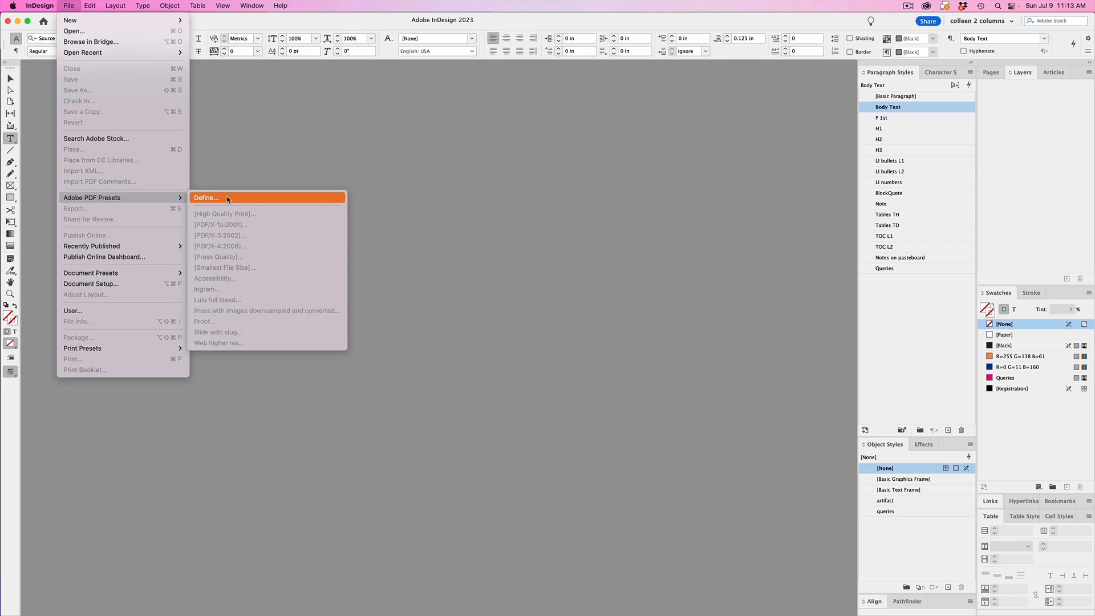
pyautogui.click(206, 198)
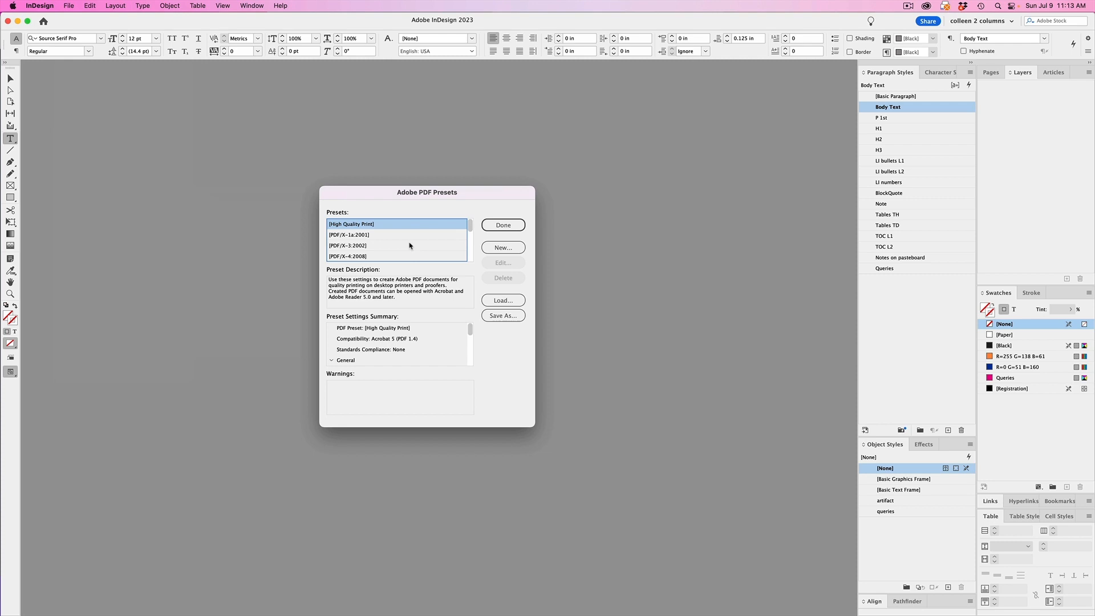
# - Select the Proof preset in the PDF presets list to show its summary
pyautogui.click(68, 6)
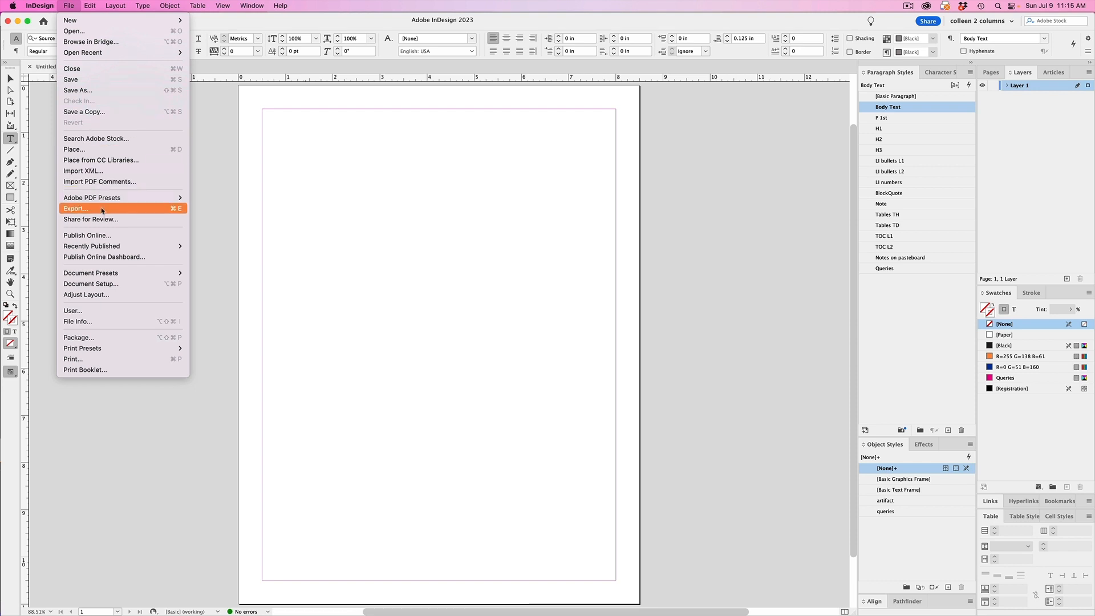
pyautogui.click(75, 207)
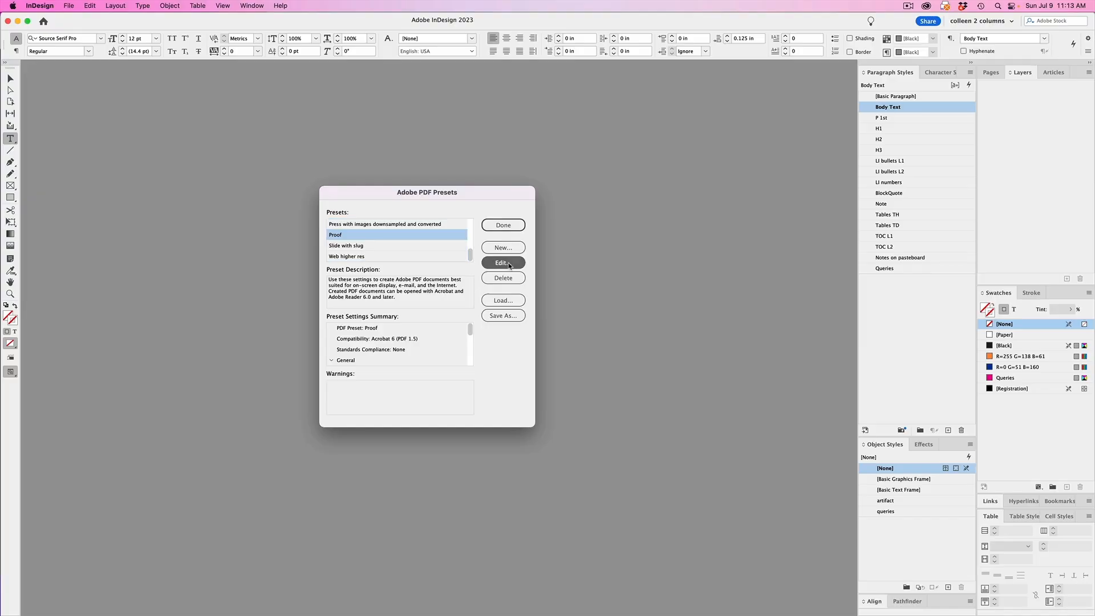
# - Edit the Proof preset, browsing its Marks and Bleeds, Compression and Output colour sections
pyautogui.click(502, 263)
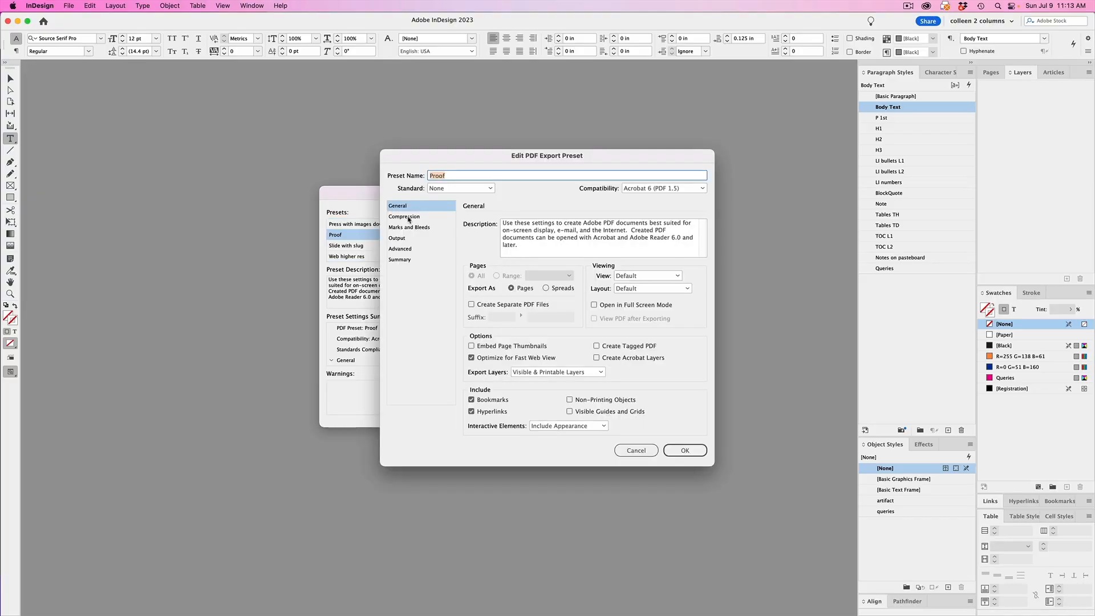
pyautogui.click(353, 223)
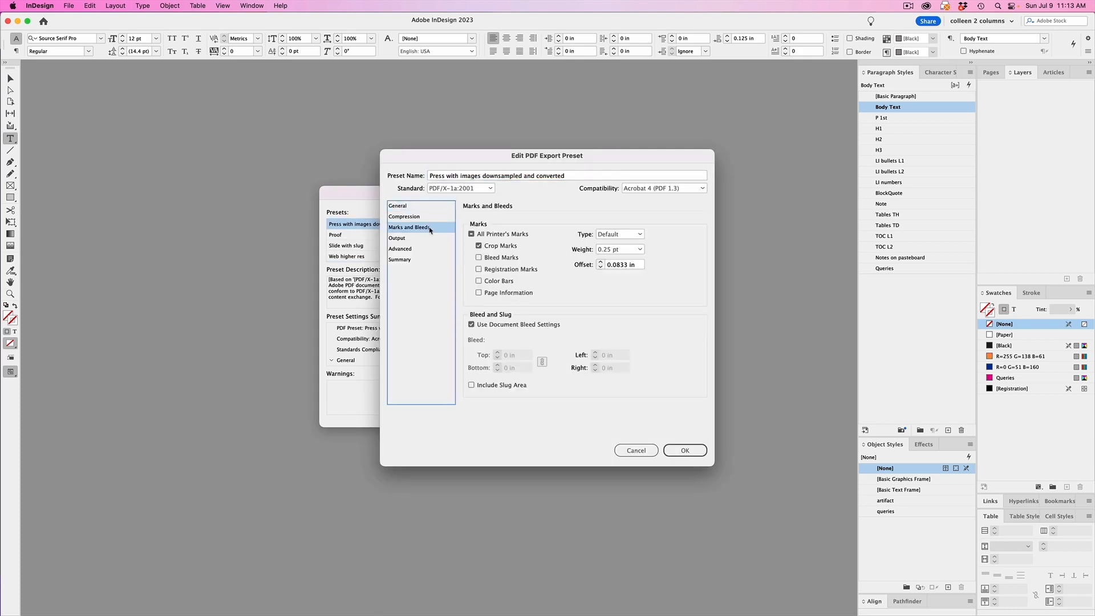
pyautogui.click(404, 217)
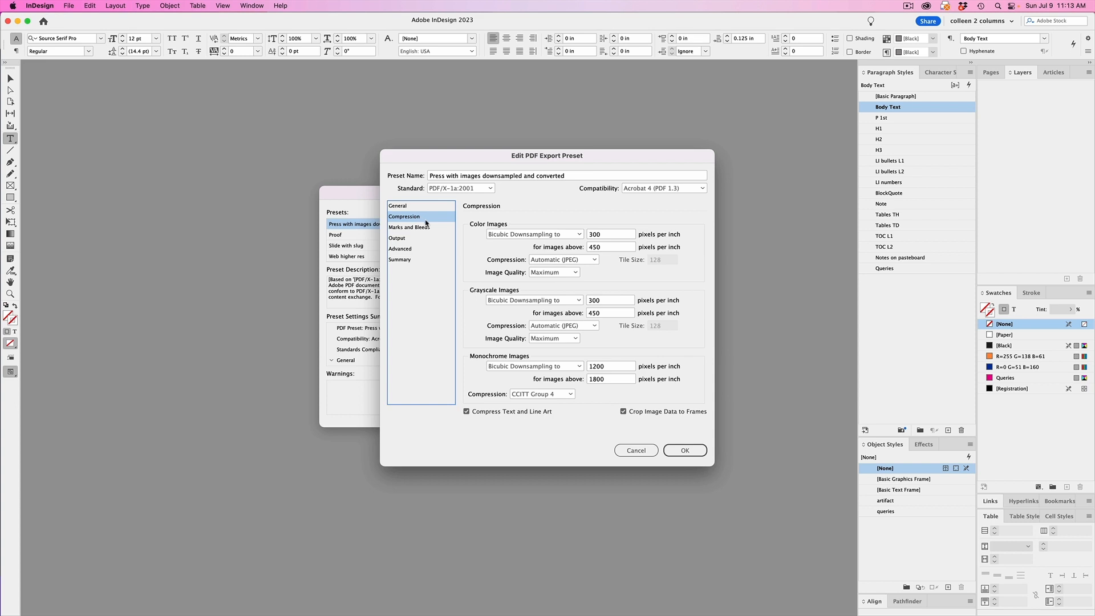
pyautogui.click(397, 238)
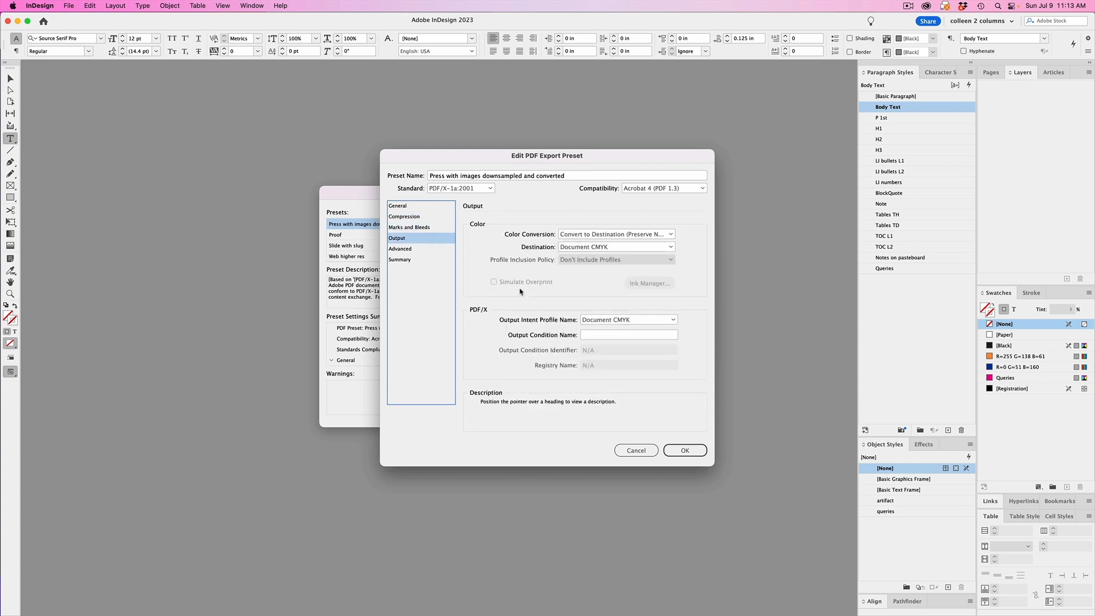
pyautogui.click(636, 449)
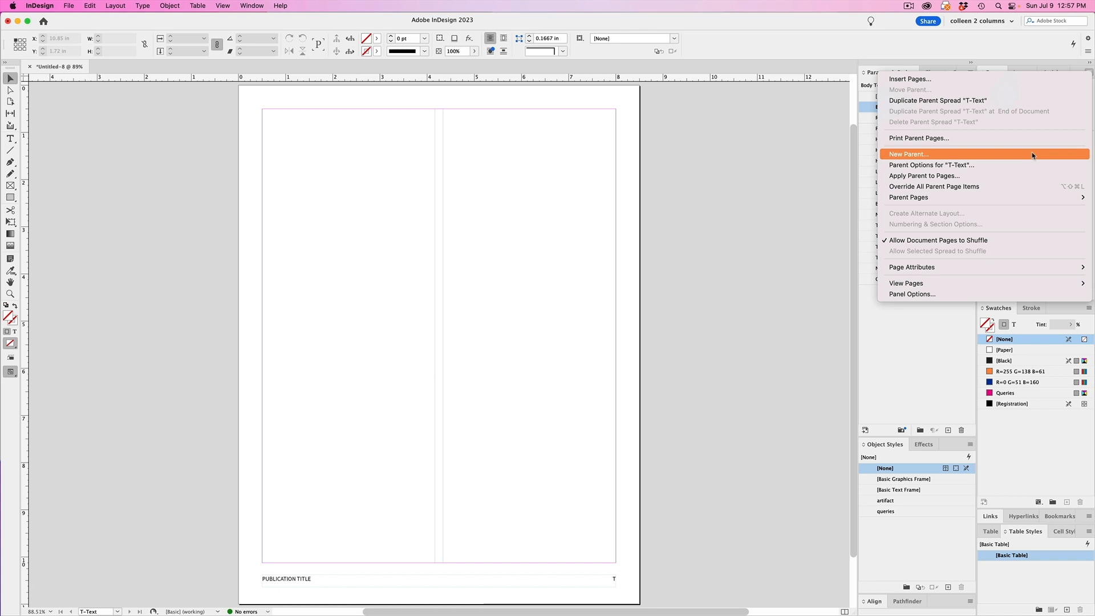
pyautogui.moveTo(1042, 150)
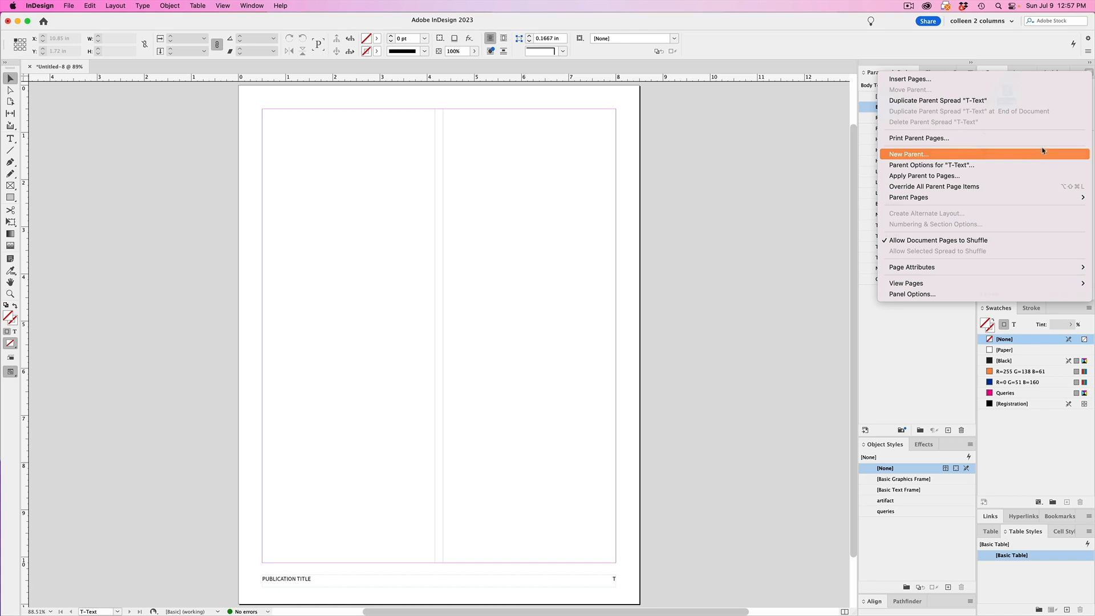
# - Create a new S-Section parent based on the T-Text parent
pyautogui.click(909, 154)
pyautogui.write('Section')
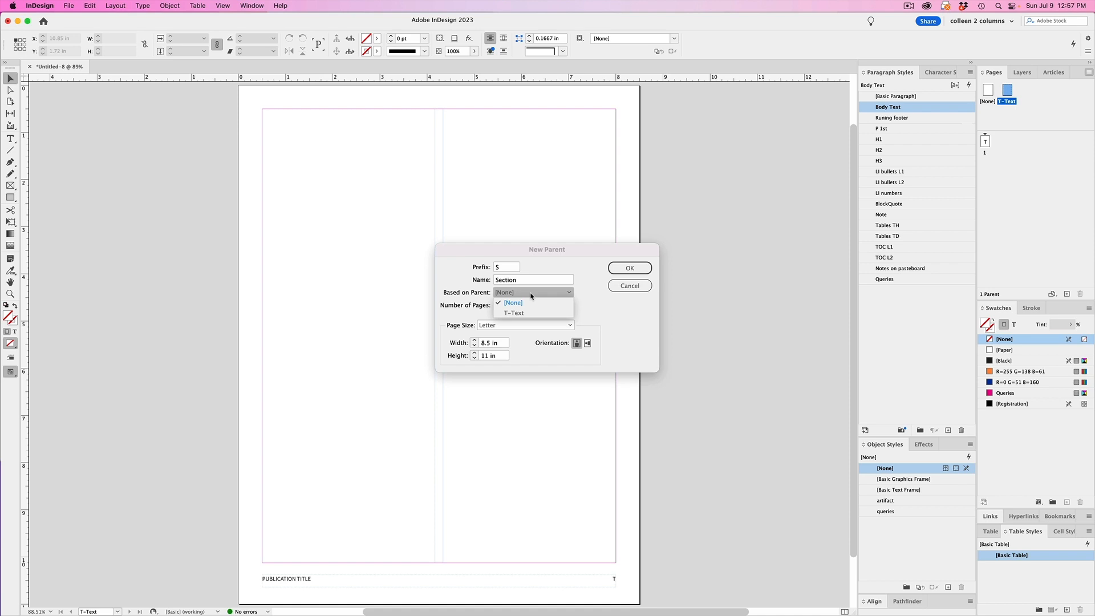
pyautogui.click(627, 267)
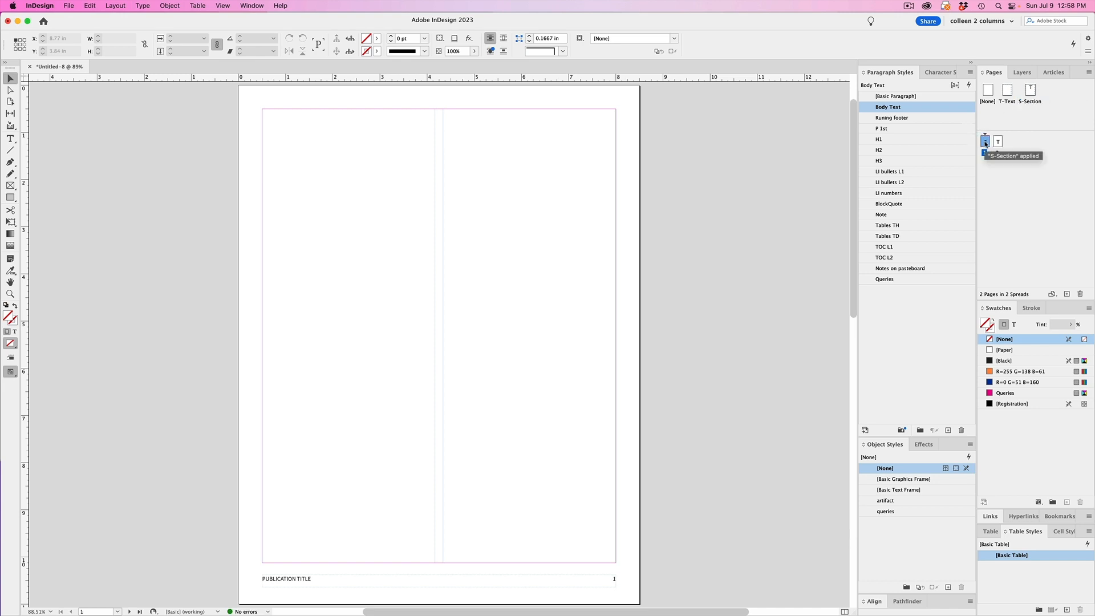
# - Set the S-Section parent's top margin to 3 in via Margins and Columns
pyautogui.click(1029, 89)
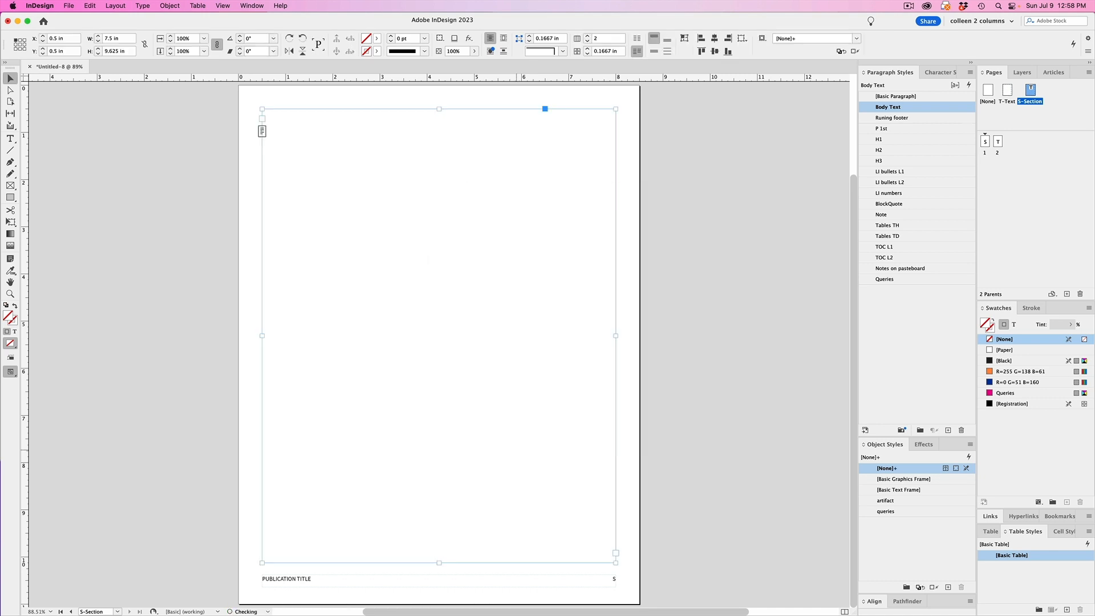
pyautogui.click(115, 6)
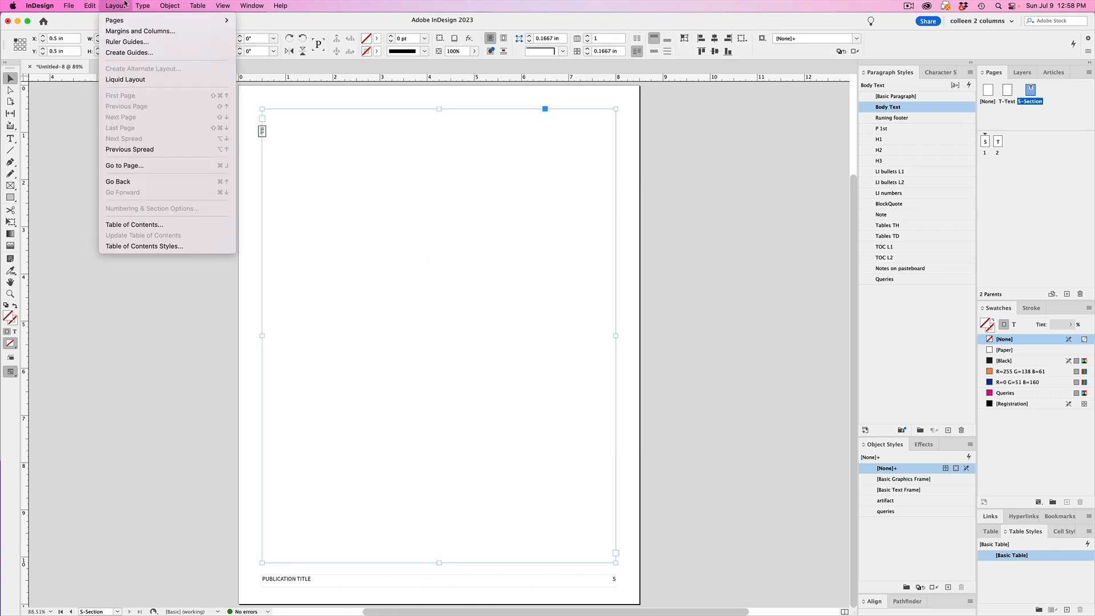
pyautogui.click(139, 31)
pyautogui.write('5')
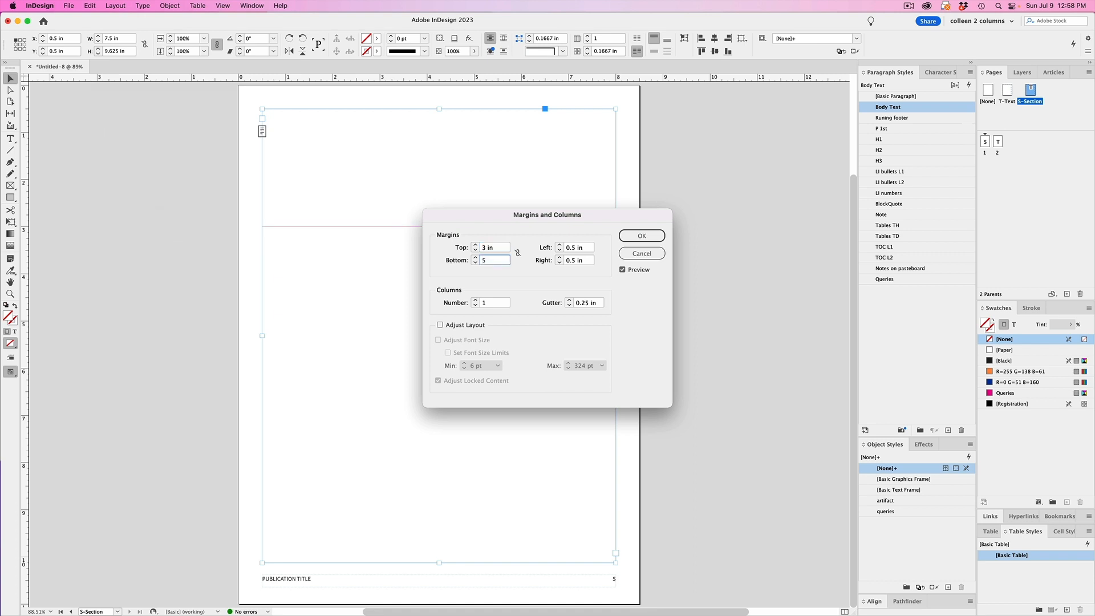
pyautogui.click(640, 253)
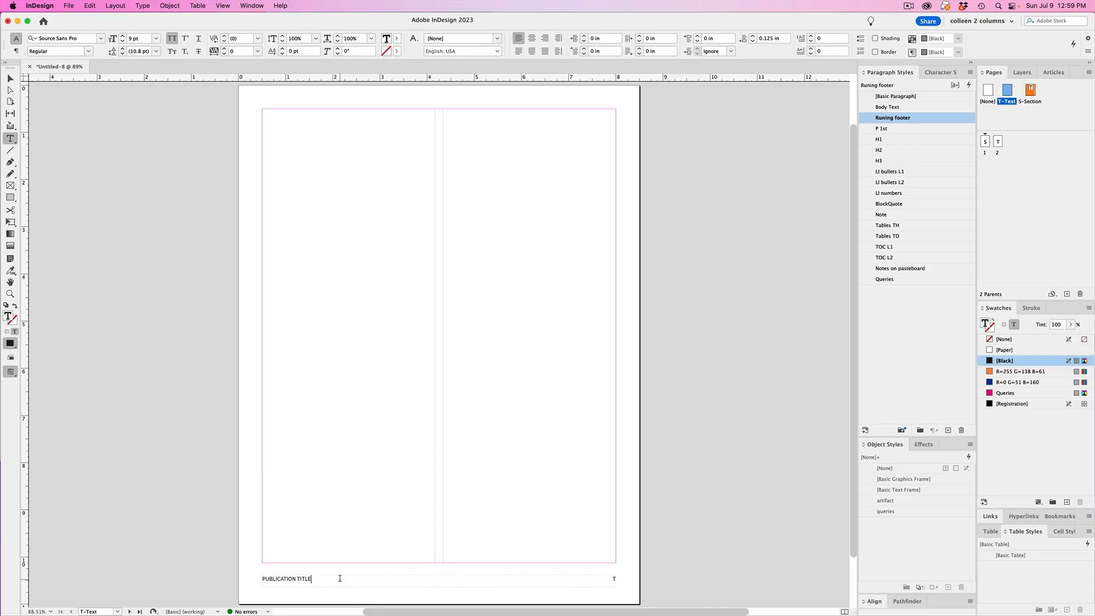
# - Append ", JULY 2023" to the PUBLICATION TITLE footer on the T-Text parent
pyautogui.write(', JULY 2023')
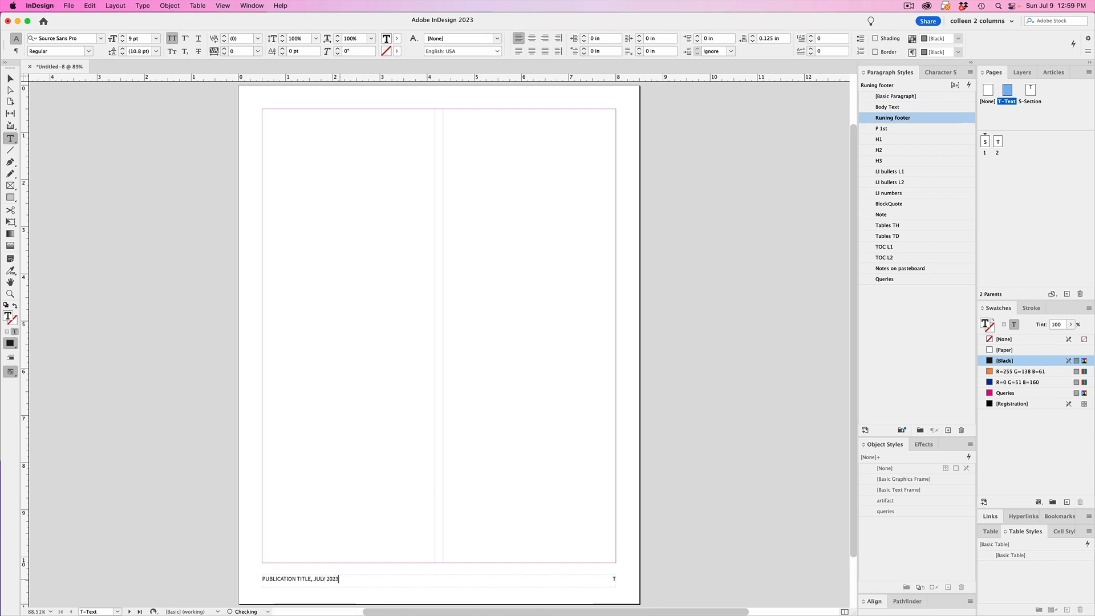
pyautogui.click(10, 79)
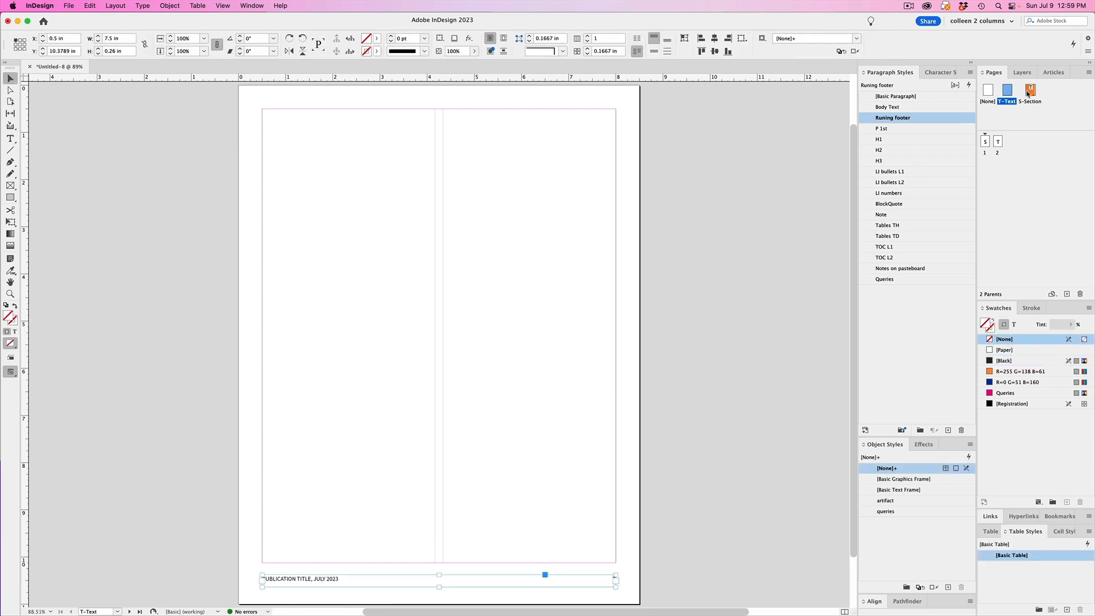
pyautogui.click(1029, 91)
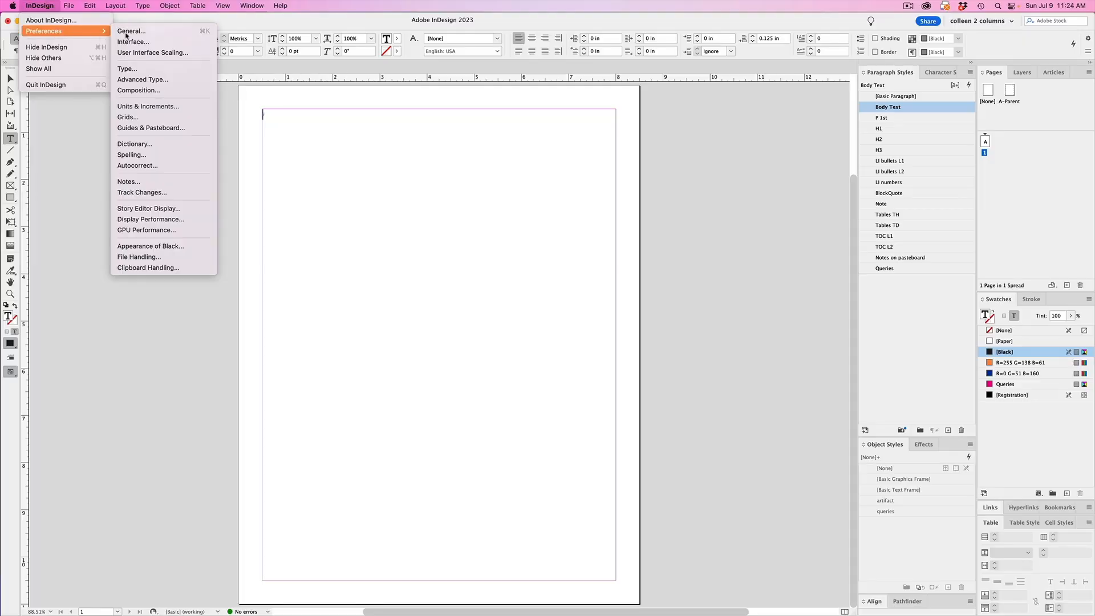
# - Keep Smart Text Reflow on in Type preferences with pages added at end of story, and confirm
pyautogui.click(127, 69)
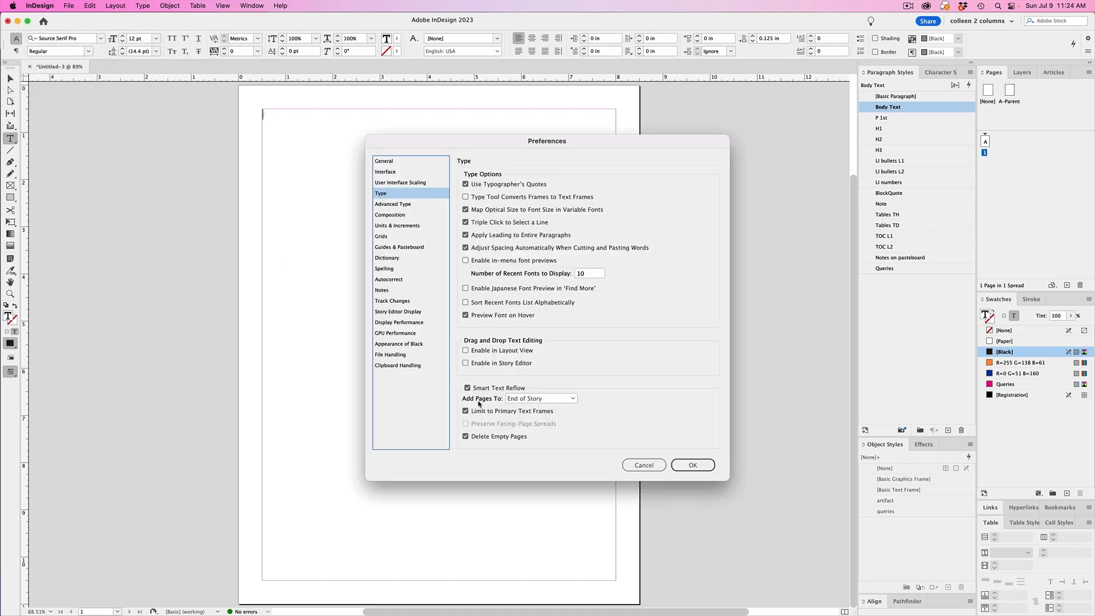
pyautogui.click(541, 398)
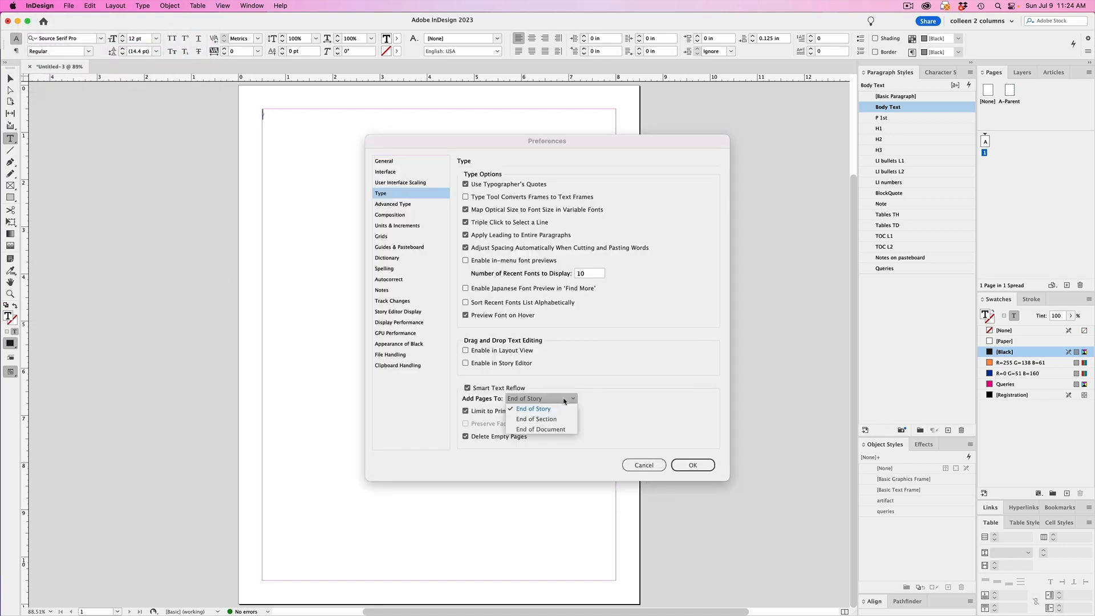
pyautogui.moveTo(601, 405)
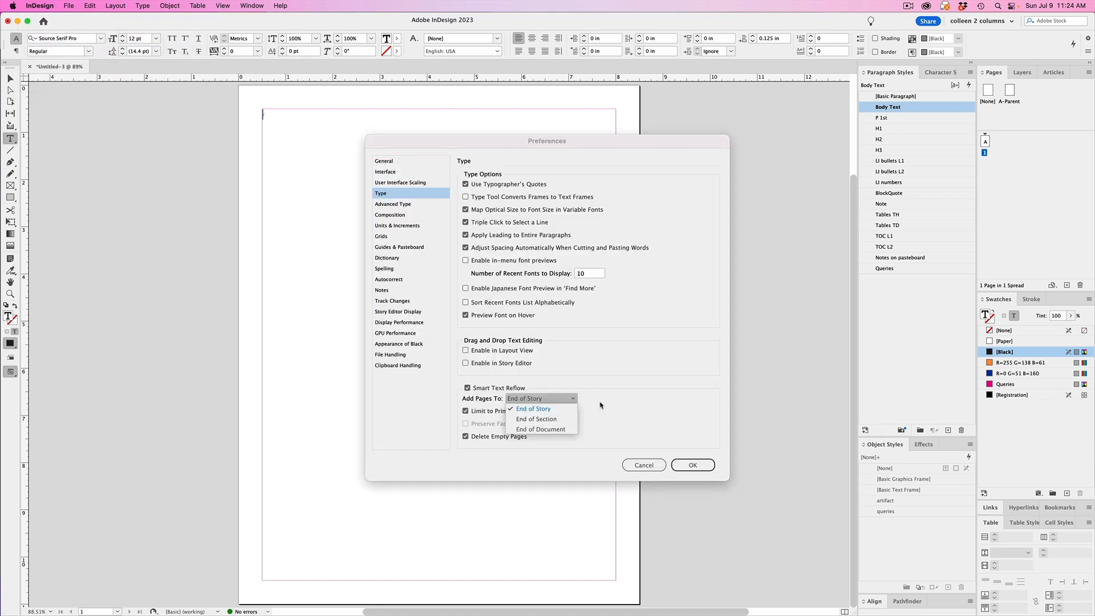
pyautogui.click(534, 409)
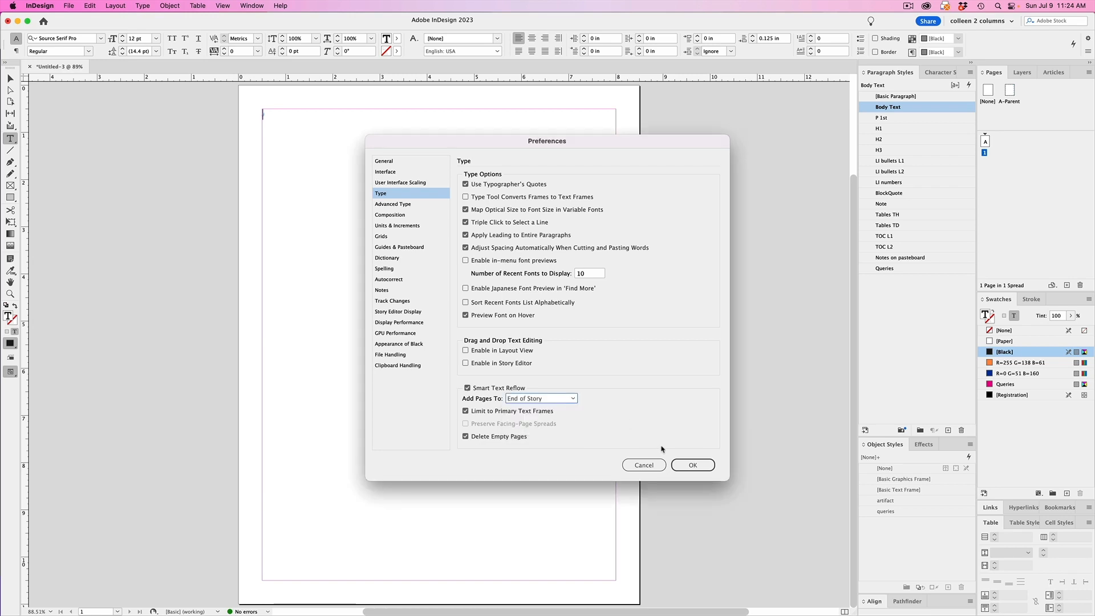
pyautogui.click(693, 466)
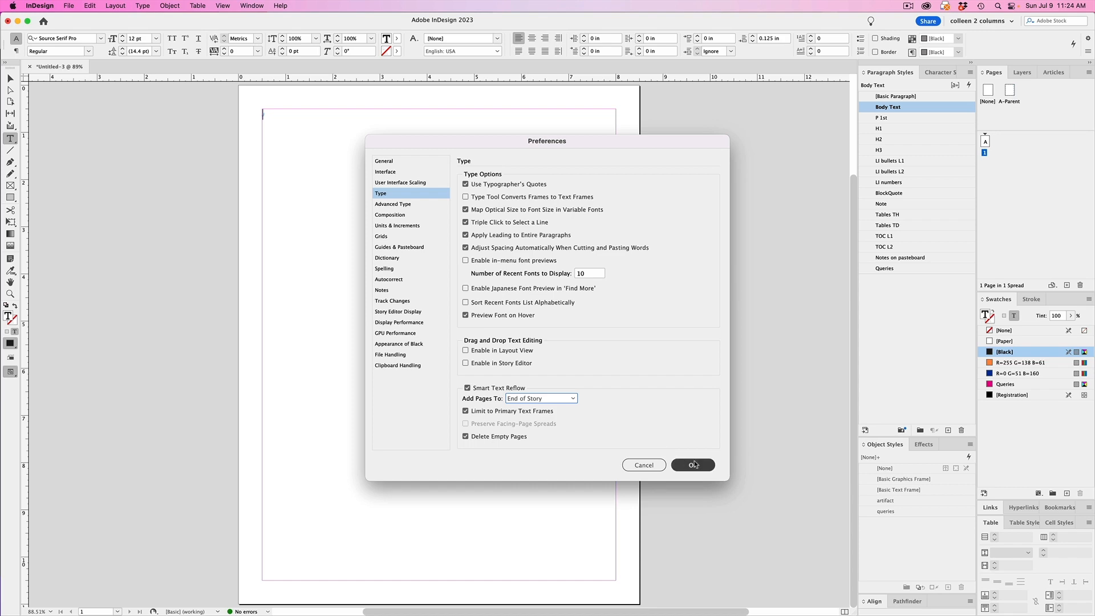
pyautogui.click(692, 465)
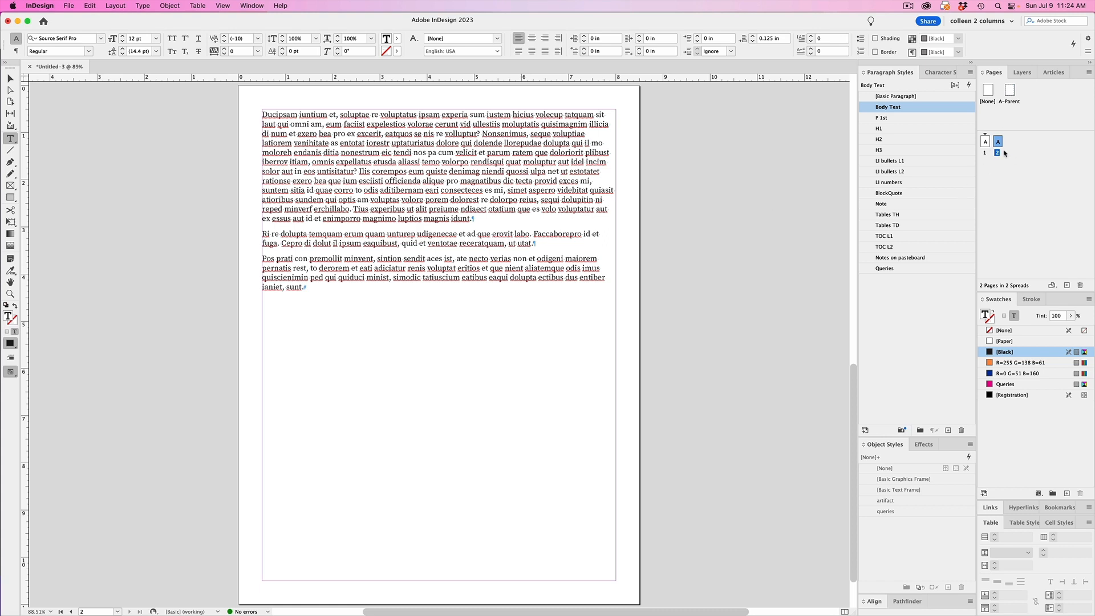
# - Bring up the Text Variables dialog via Type > Text Variables > Define
pyautogui.click(142, 6)
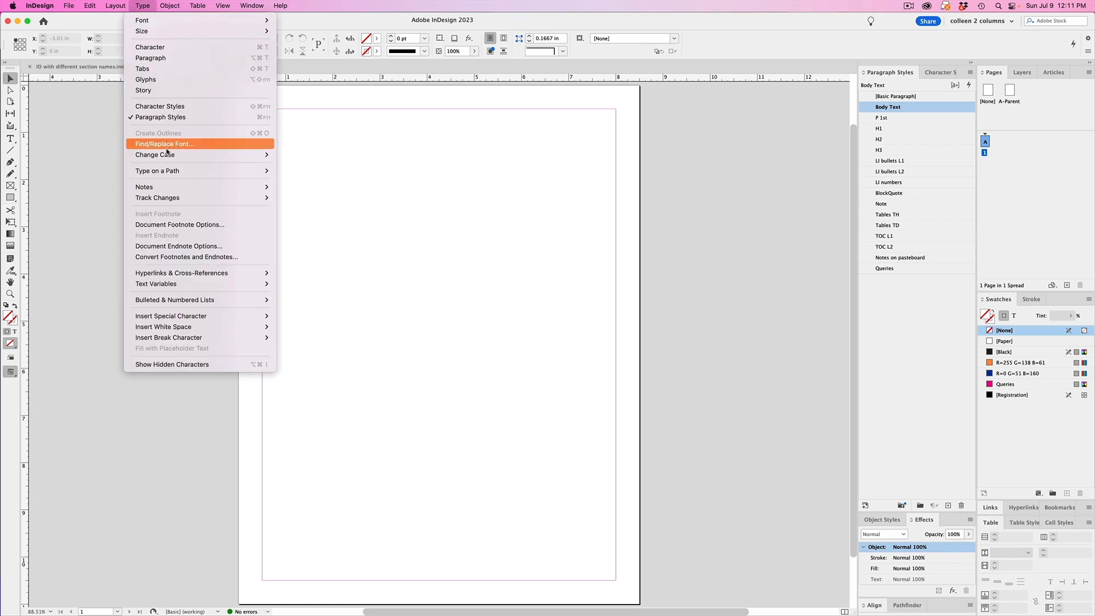
pyautogui.moveTo(157, 284)
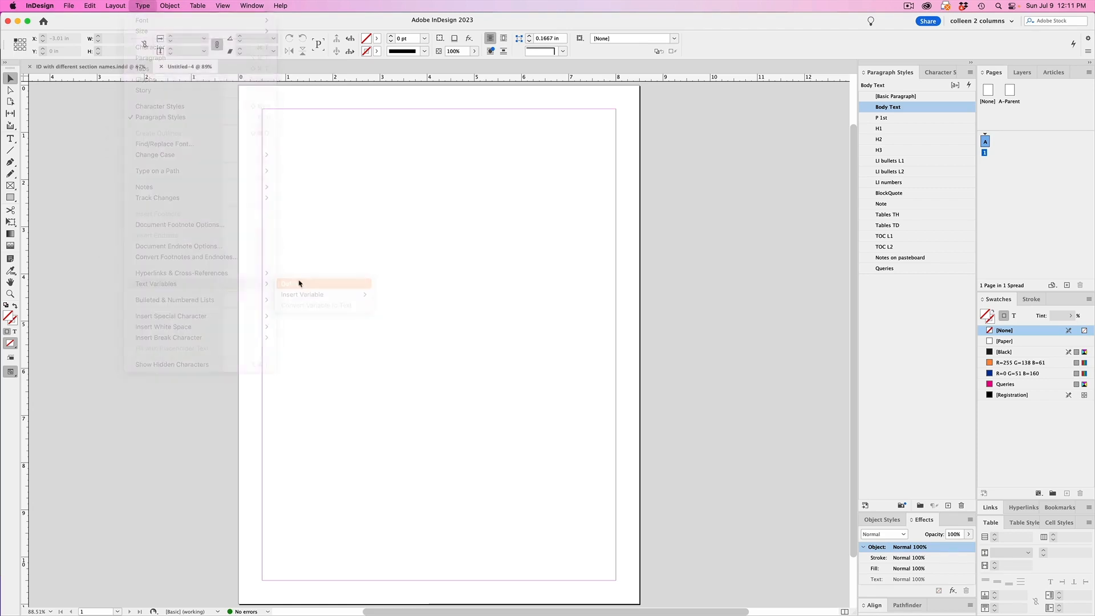
pyautogui.click(287, 284)
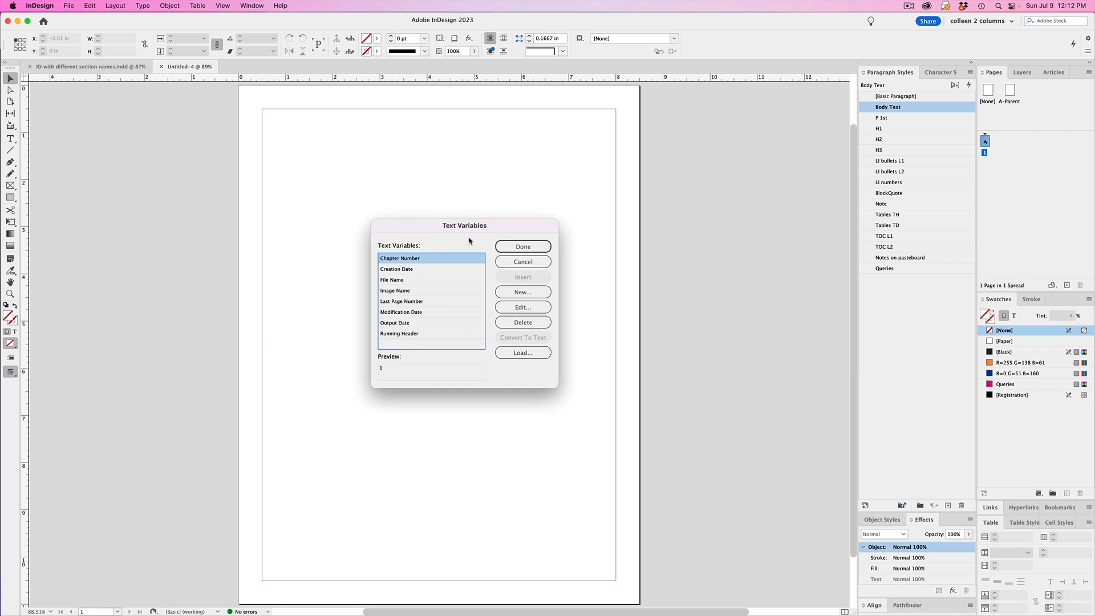
# - Make the Running Header variable use the H1 style, first on page, with text after, and confirm
pyautogui.click(399, 333)
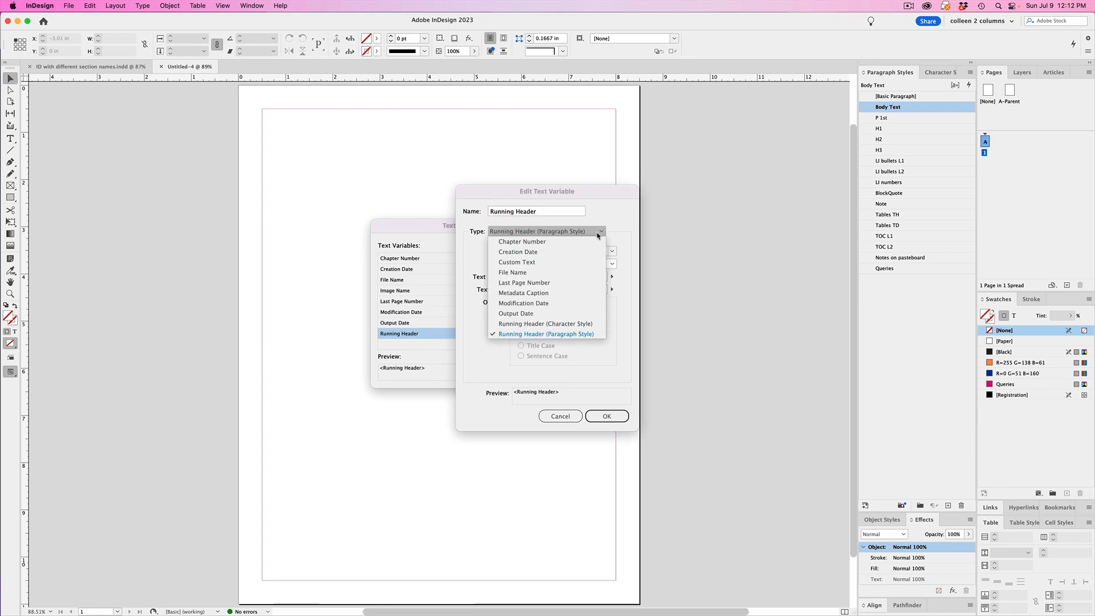
pyautogui.click(547, 335)
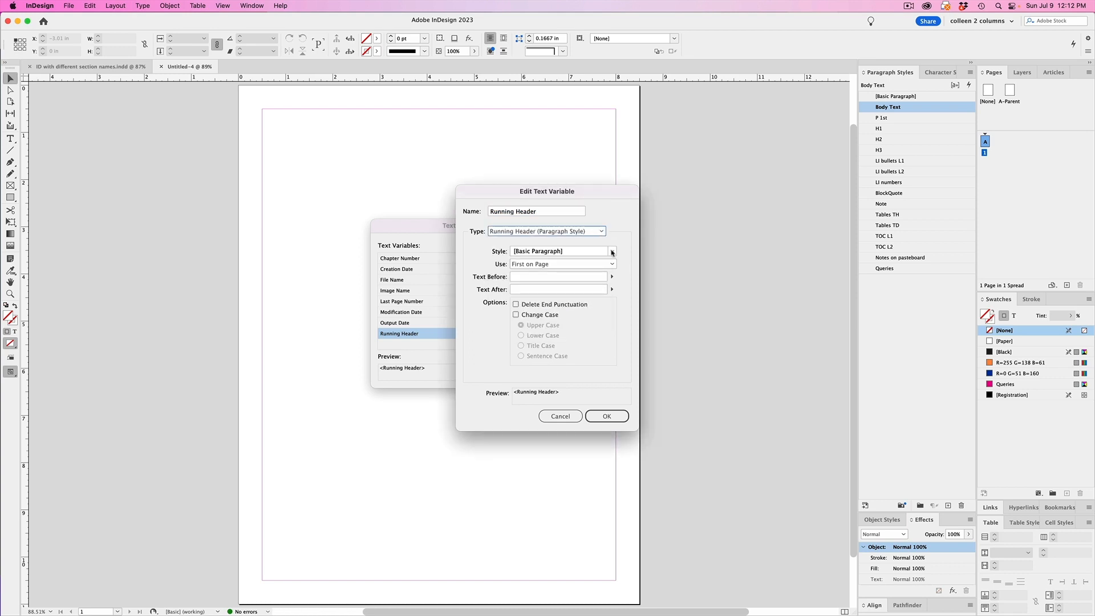
pyautogui.click(612, 251)
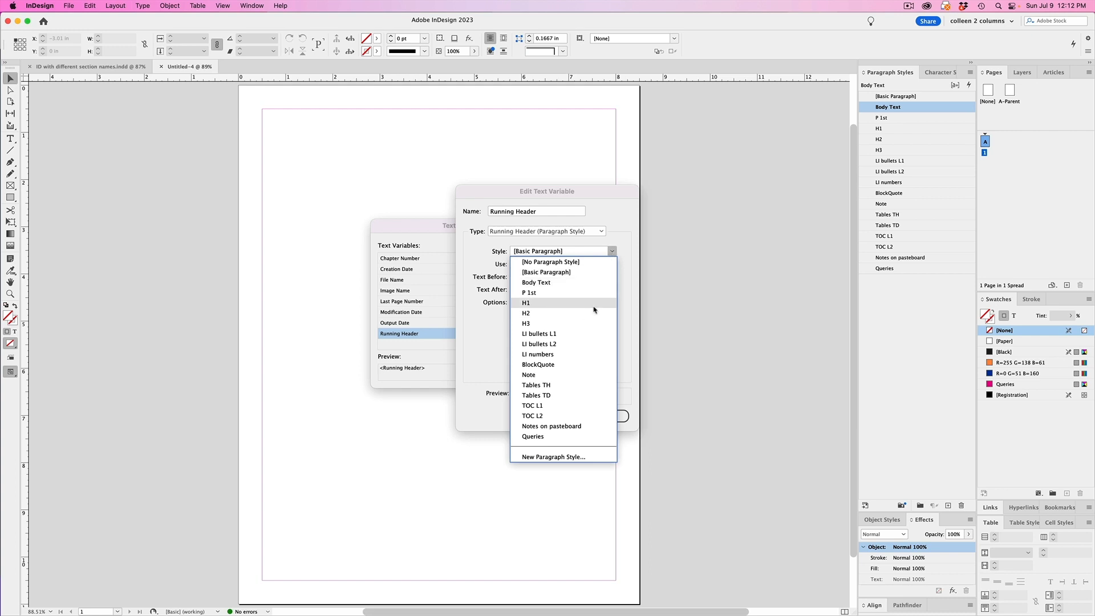
pyautogui.click(528, 302)
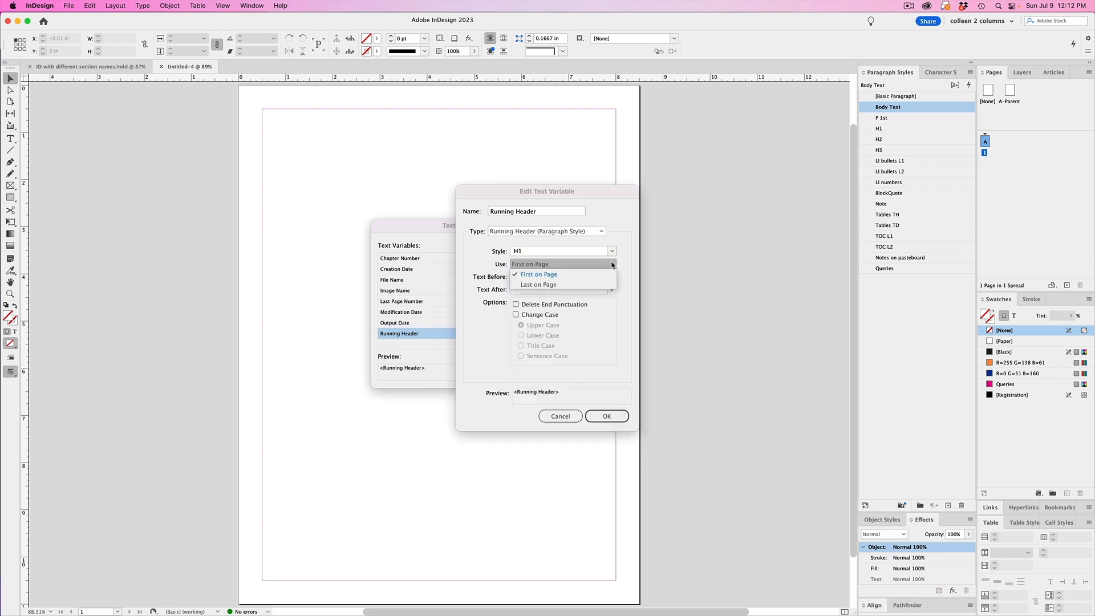
pyautogui.click(537, 273)
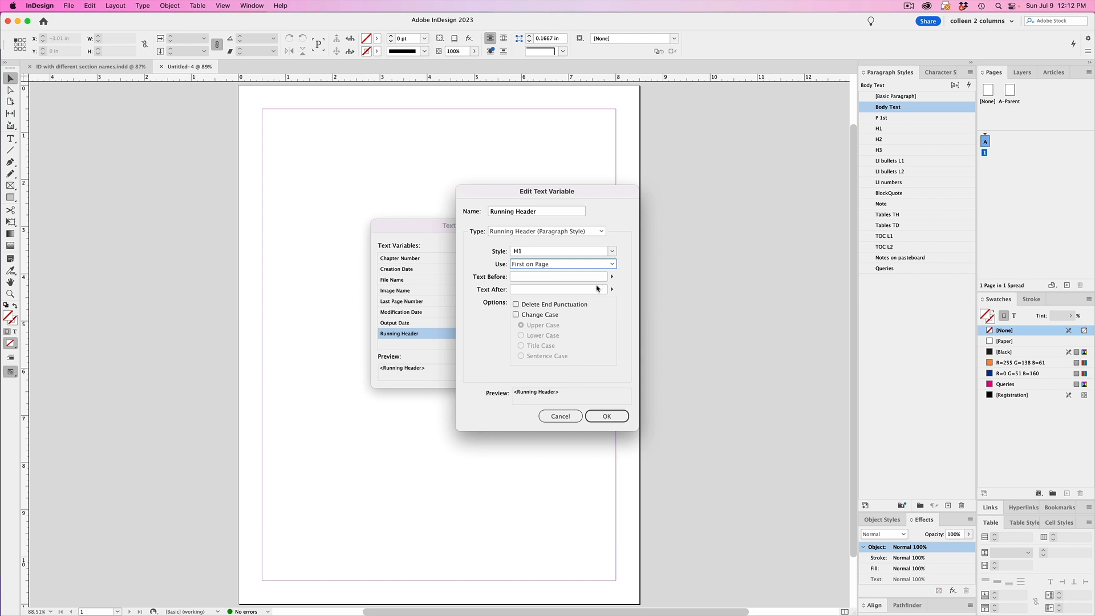
pyautogui.click(556, 289)
pyautogui.write('|')
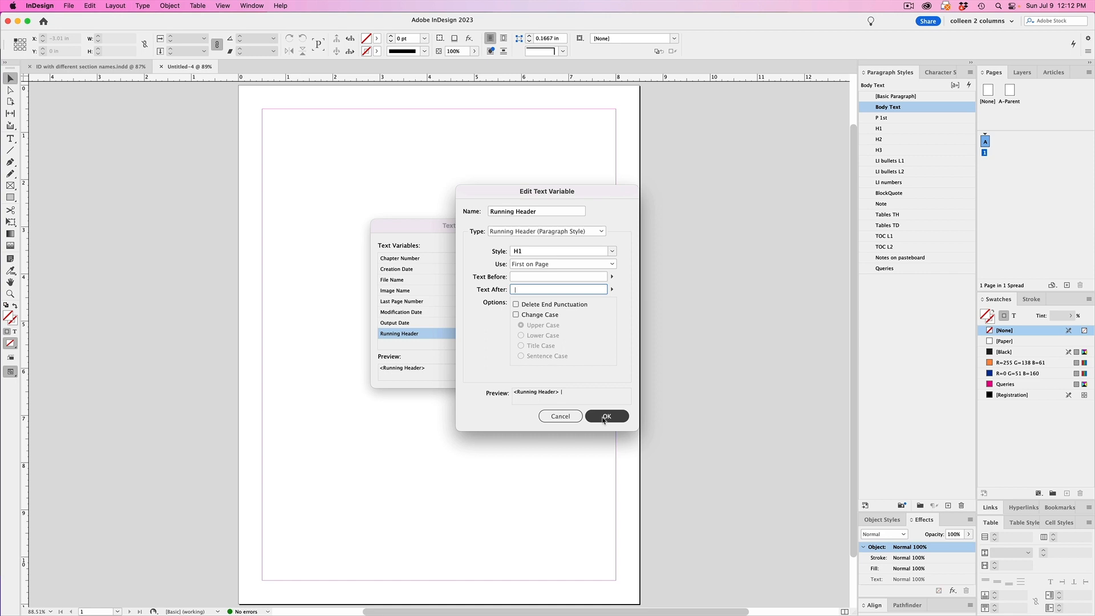
pyautogui.click(606, 417)
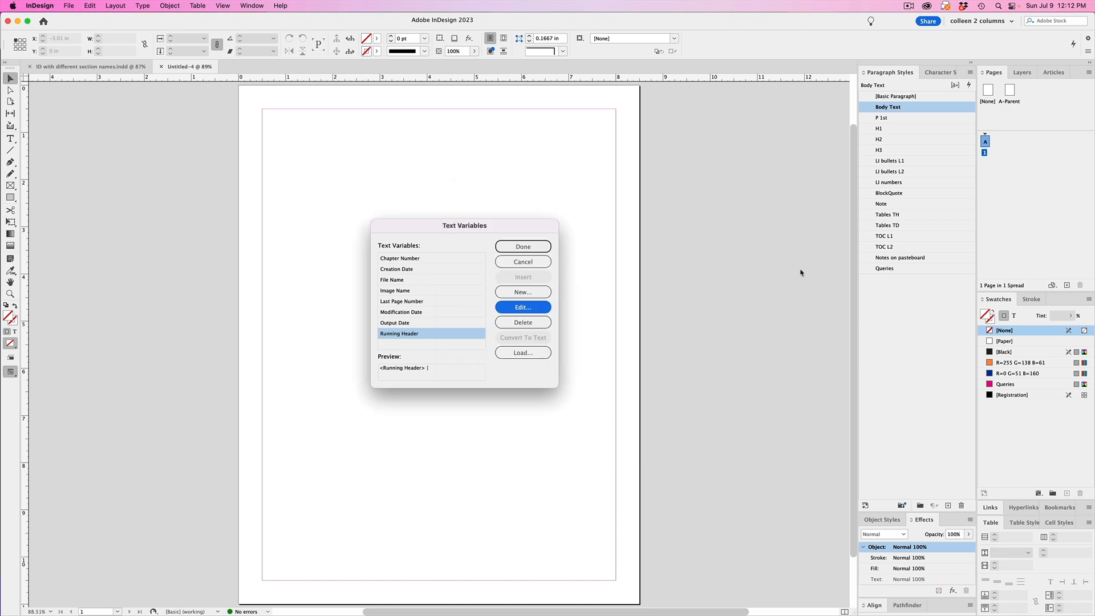
# - Insert the Running Header variable into the A-Parent footer frame
pyautogui.click(523, 246)
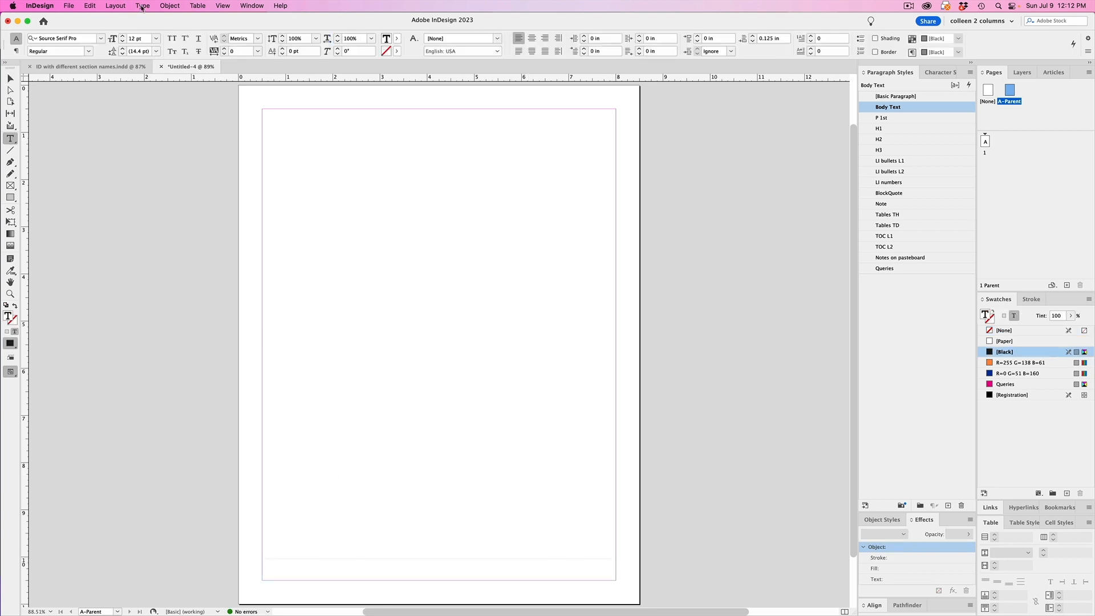
pyautogui.click(141, 6)
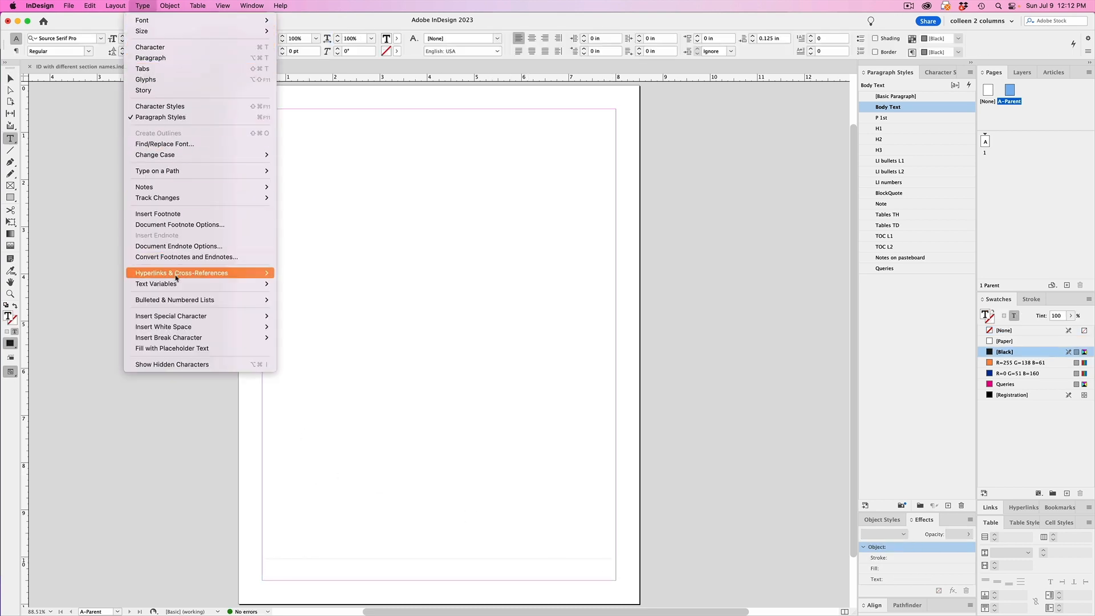
pyautogui.moveTo(156, 284)
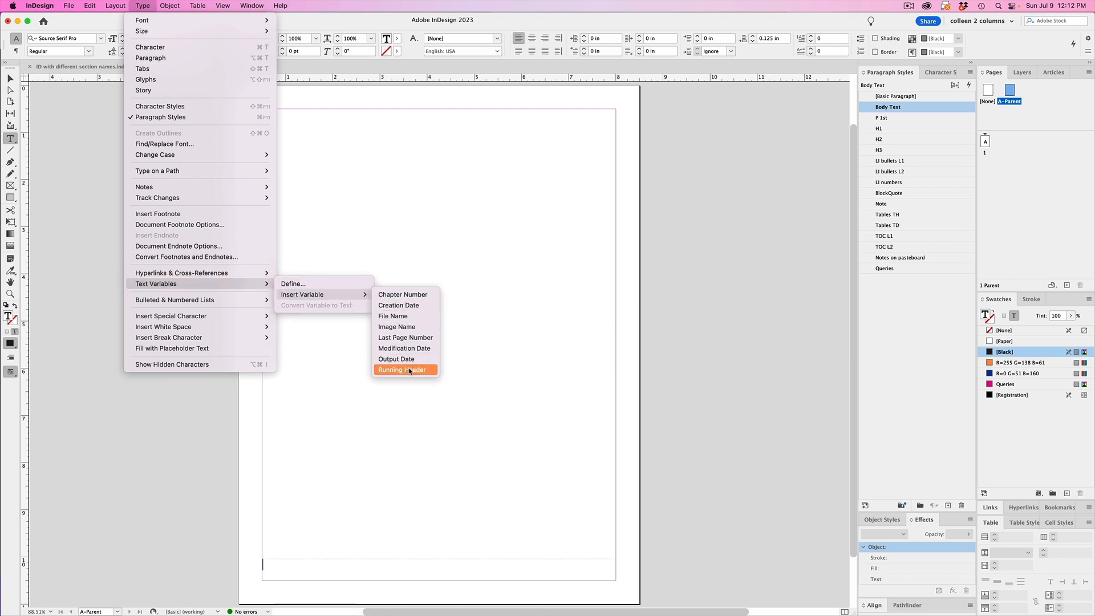
pyautogui.click(402, 370)
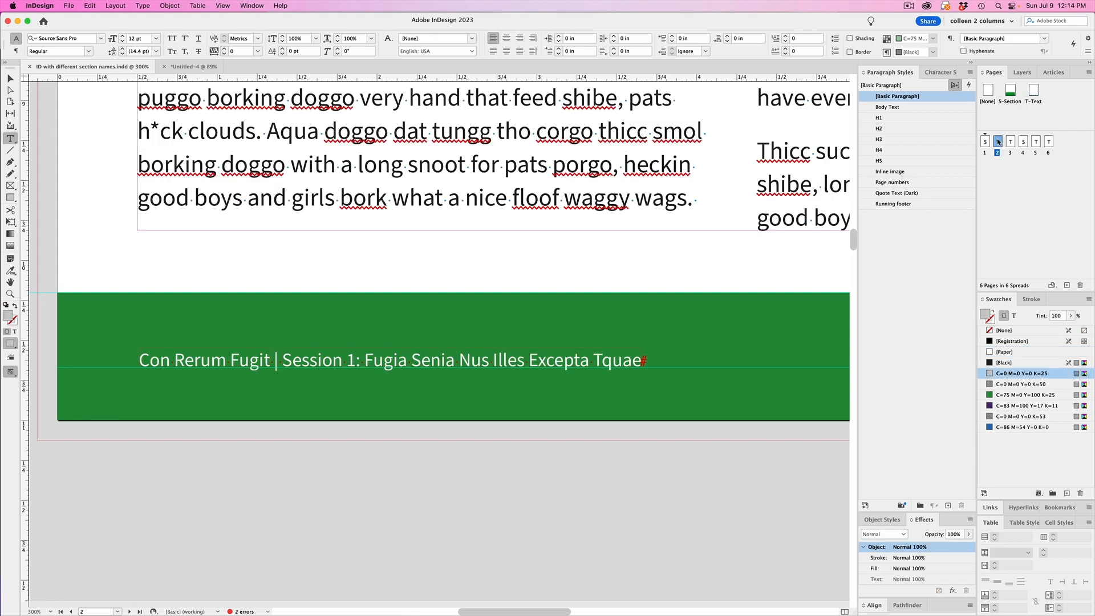
pyautogui.click(1011, 142)
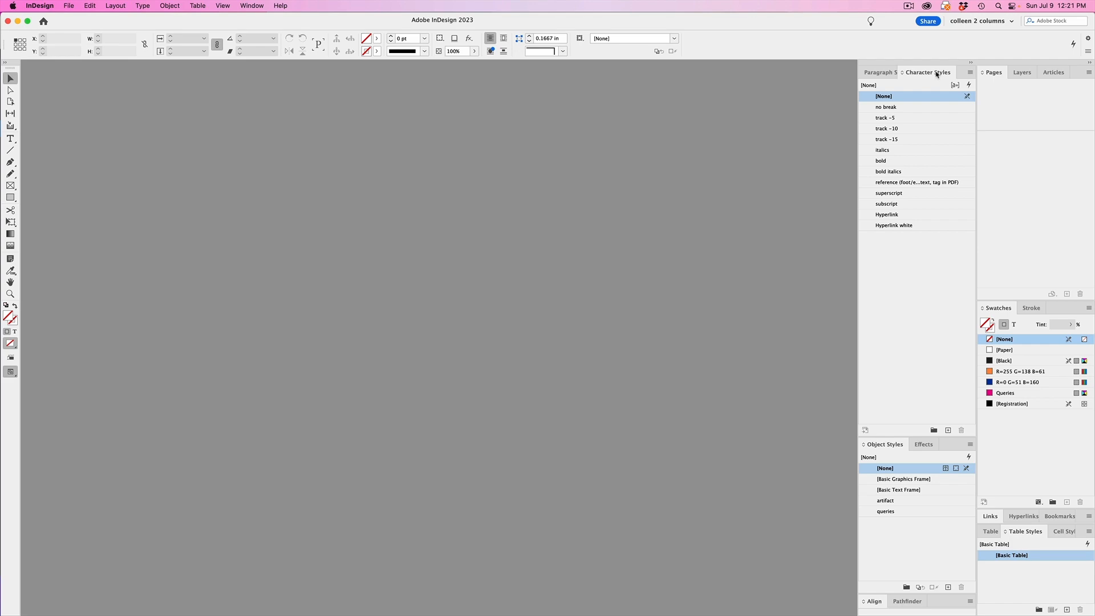
pyautogui.moveTo(902, 493)
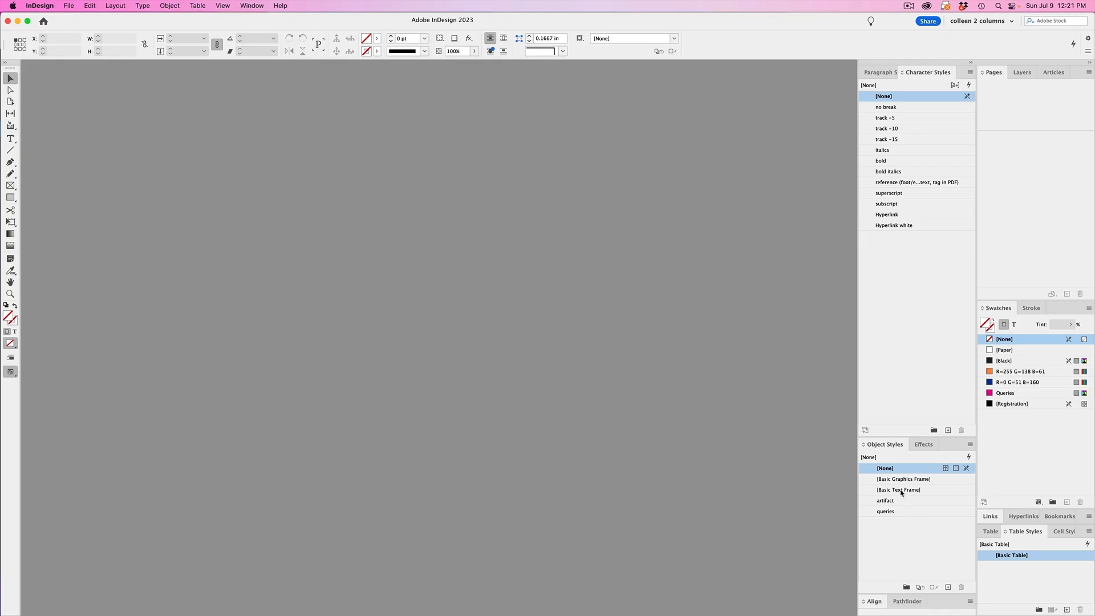
# - Review [Basic Graphics Frame] object style's Text Wrap & Other settings and cancel without changes
pyautogui.doubleClick(903, 478)
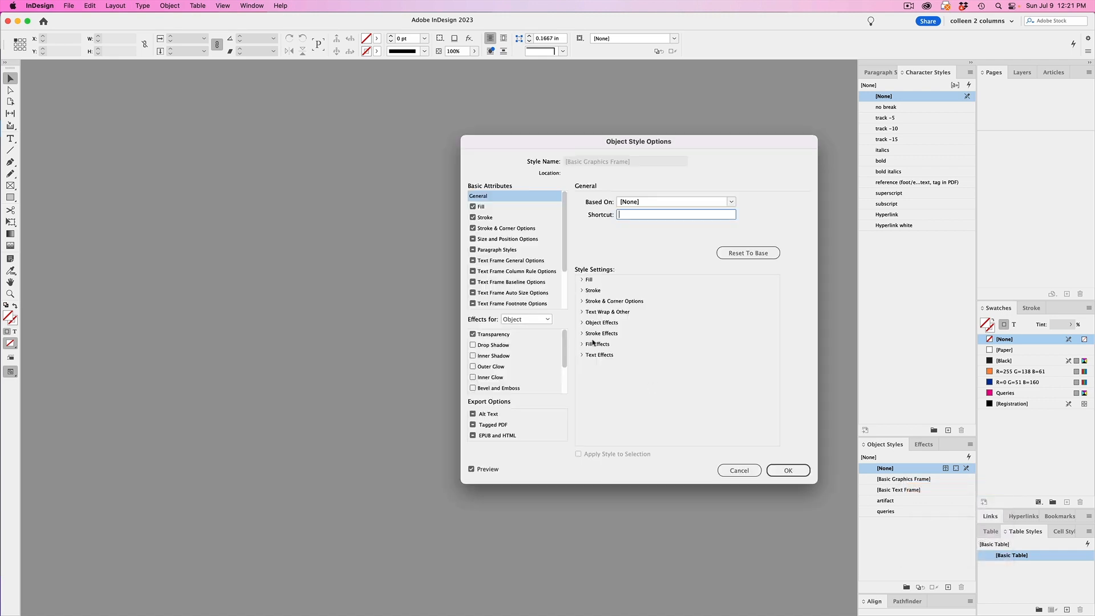
pyautogui.click(500, 272)
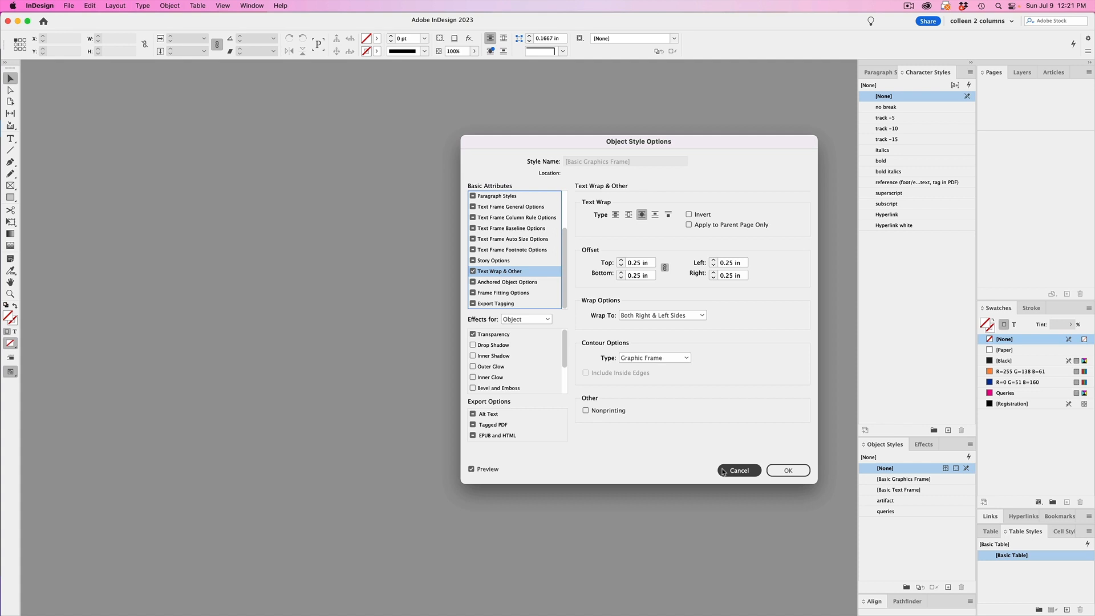
pyautogui.click(739, 470)
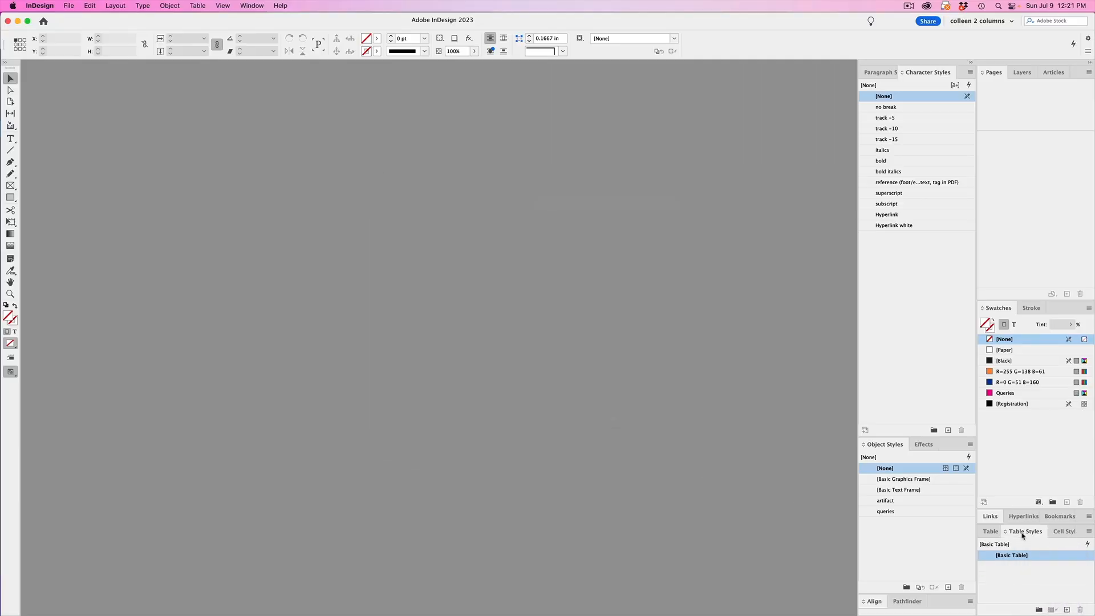
# - Switch from Table Styles to the Paragraph Styles panel listing the default styles
pyautogui.click(573, 365)
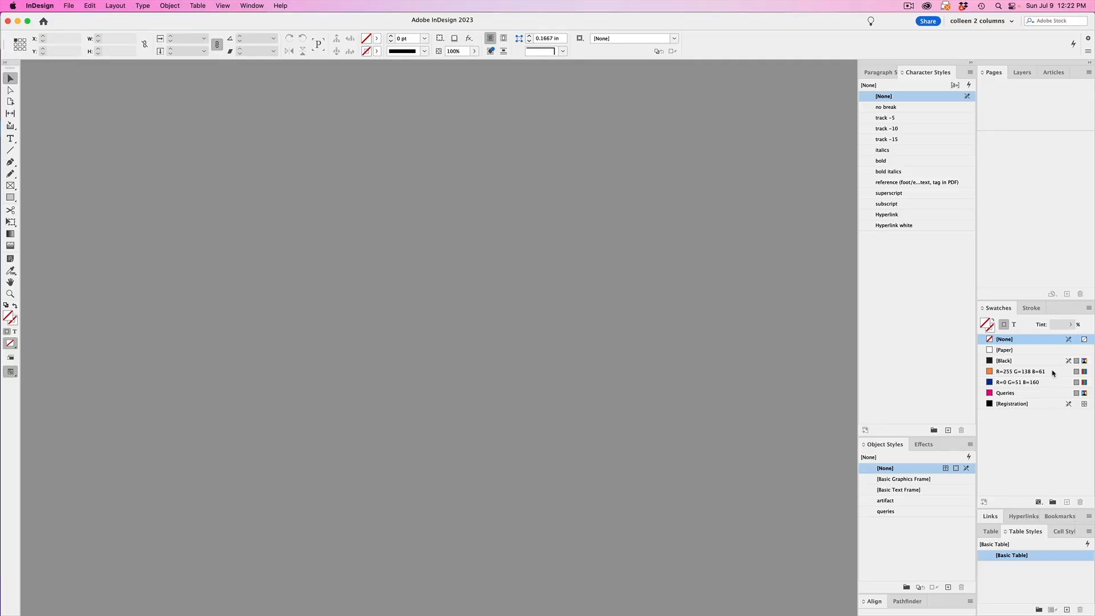
pyautogui.click(888, 72)
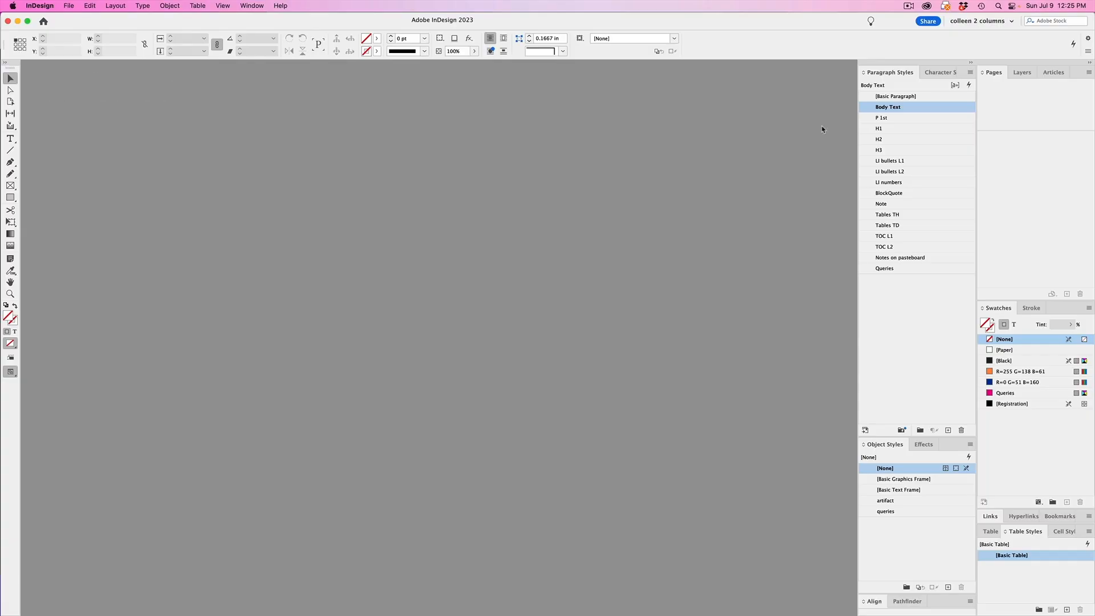
pyautogui.moveTo(875, 126)
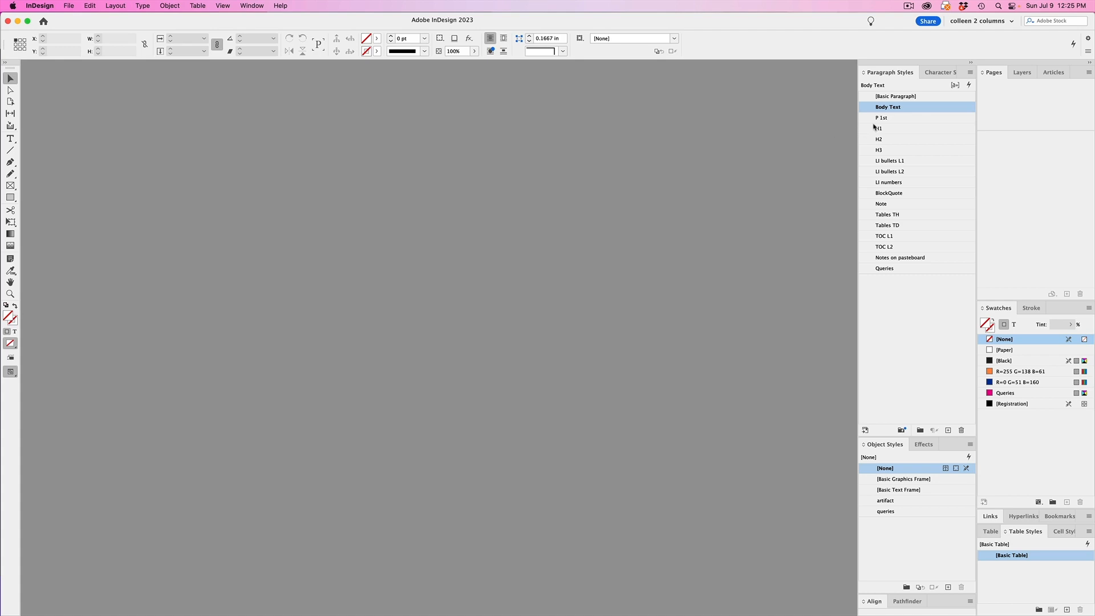
# - Inspect the H1 paragraph style's font and size settings, then close it
pyautogui.doubleClick(878, 128)
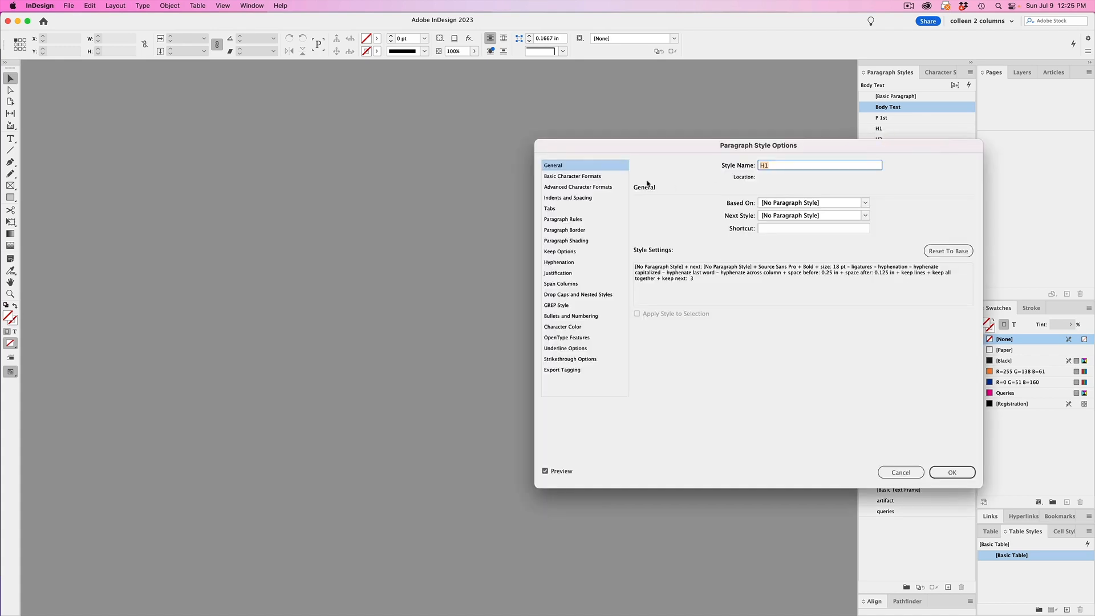
pyautogui.click(572, 176)
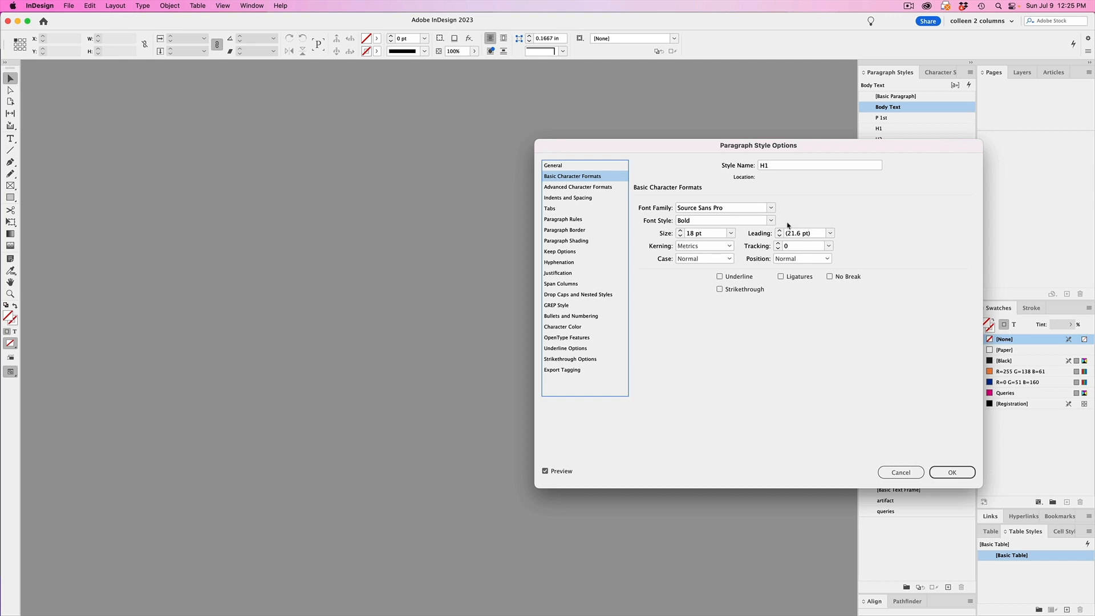
pyautogui.click(952, 472)
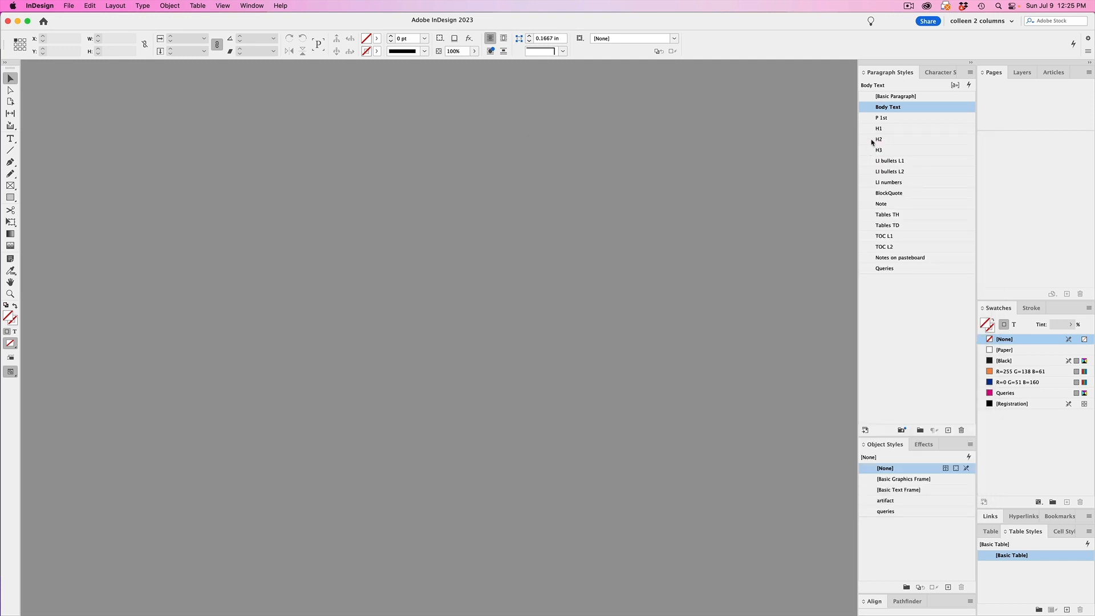
# - Base the H2 paragraph style on H1 and set its size to 15 pt
pyautogui.rightClick(879, 139)
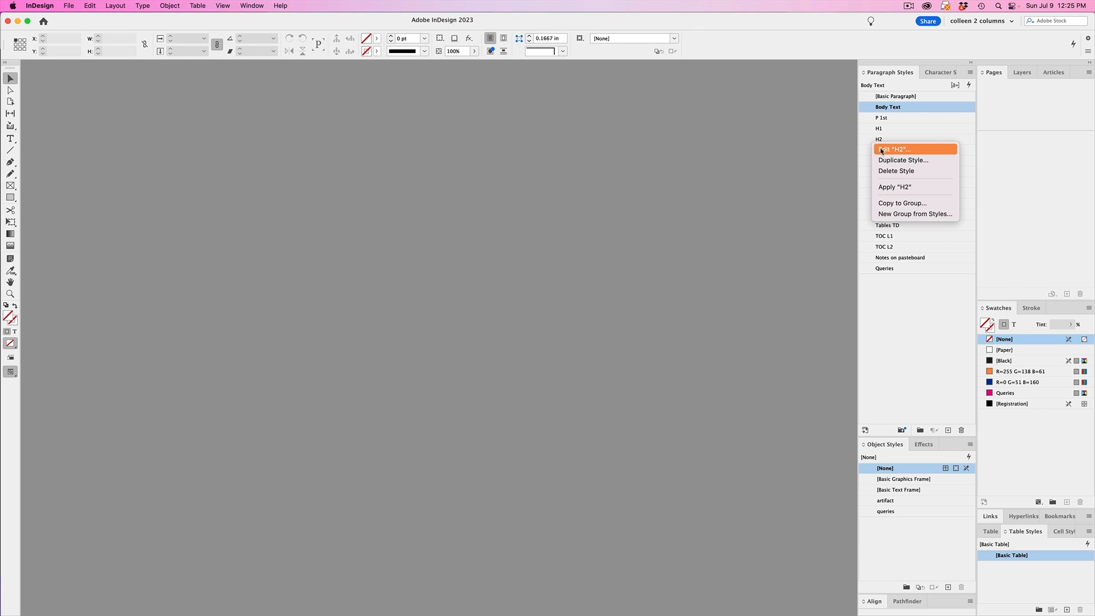
pyautogui.click(895, 148)
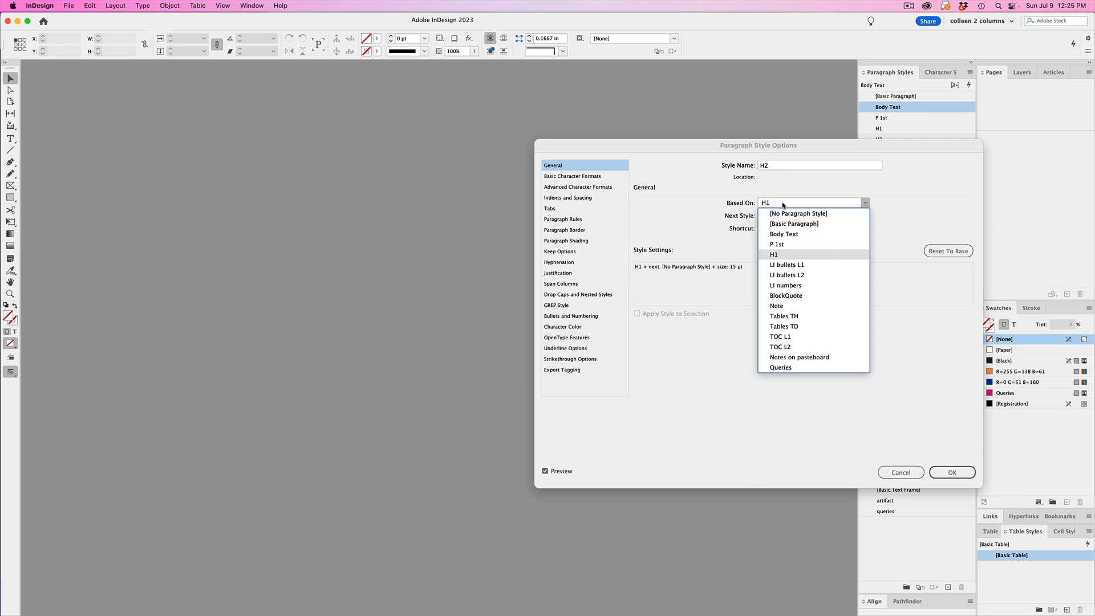
pyautogui.click(774, 254)
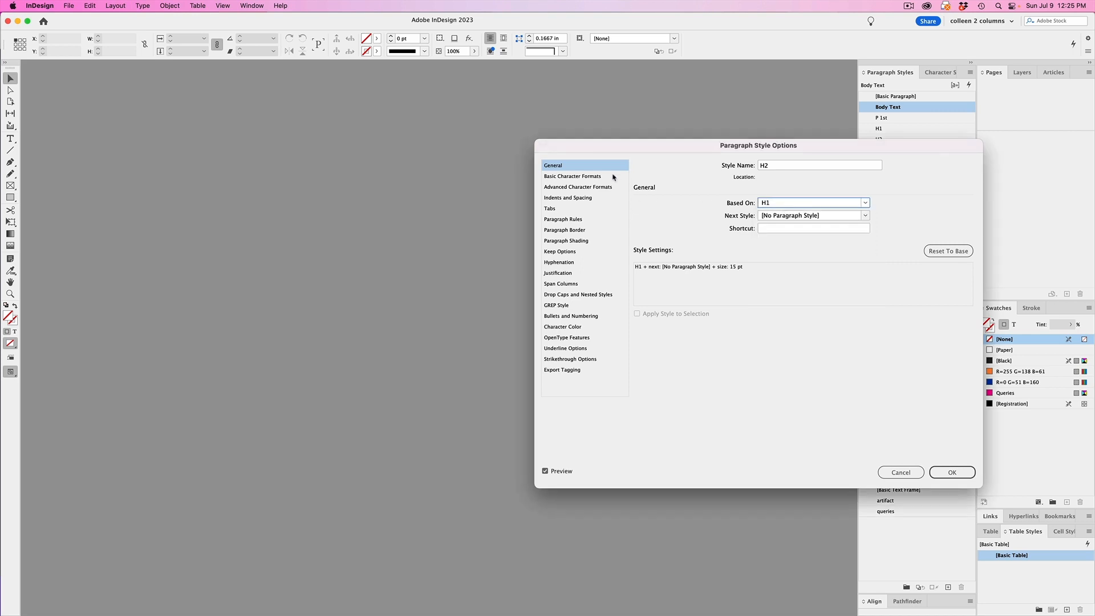
pyautogui.click(572, 176)
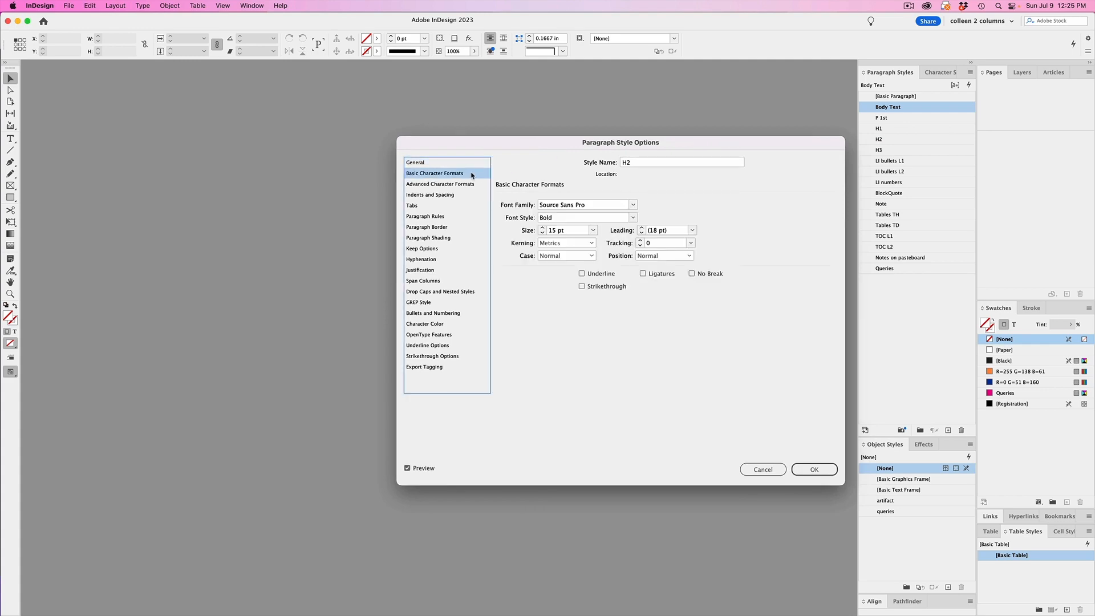
pyautogui.moveTo(544, 230)
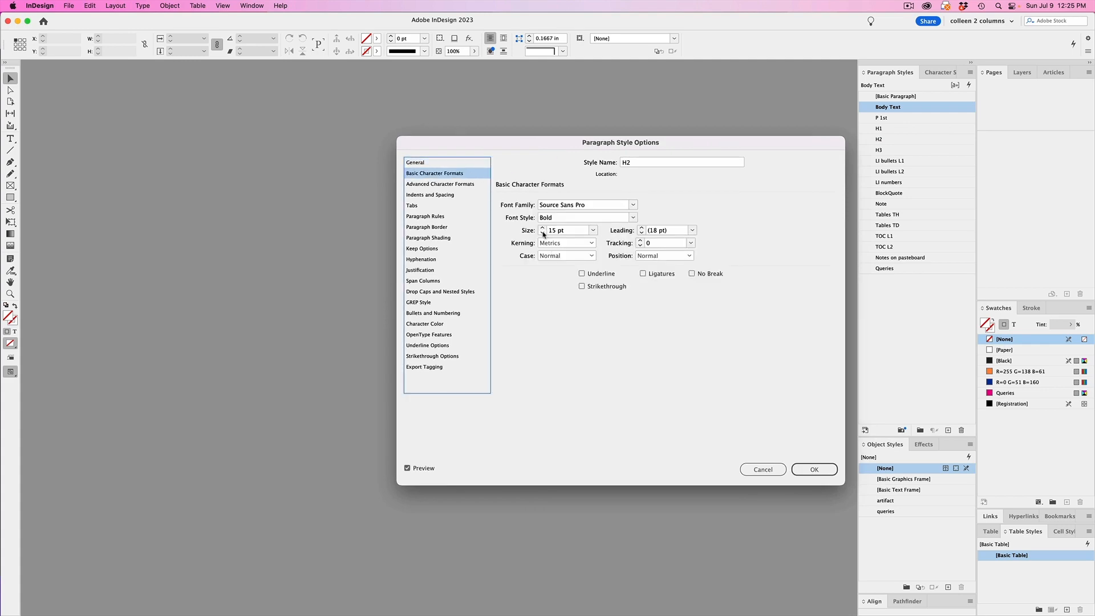
pyautogui.click(814, 469)
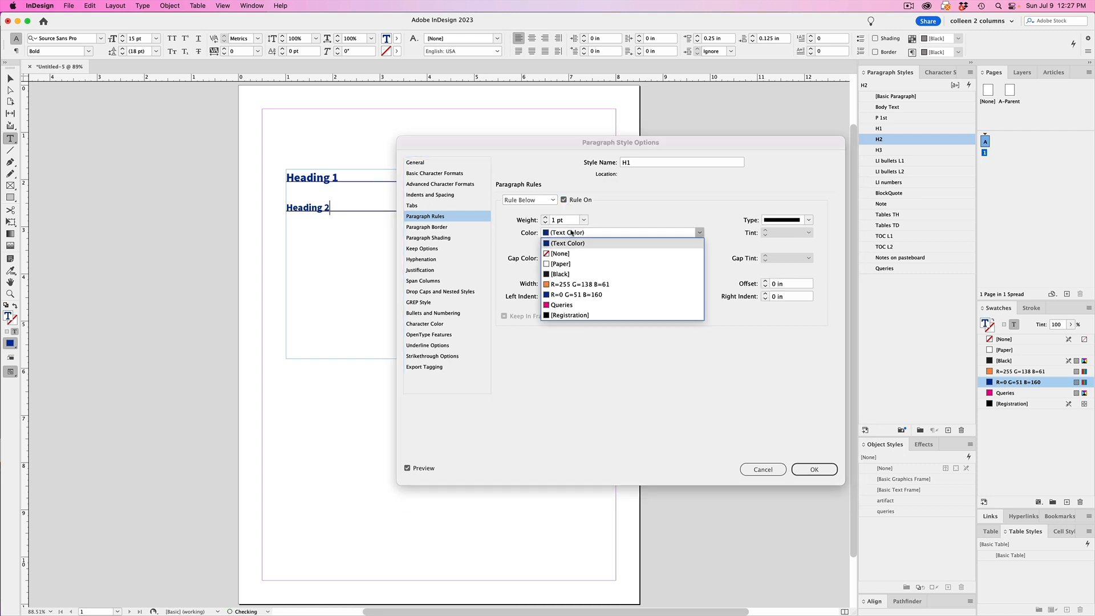
# - Give the headings a Rule Below with a chosen colour
pyautogui.click(579, 284)
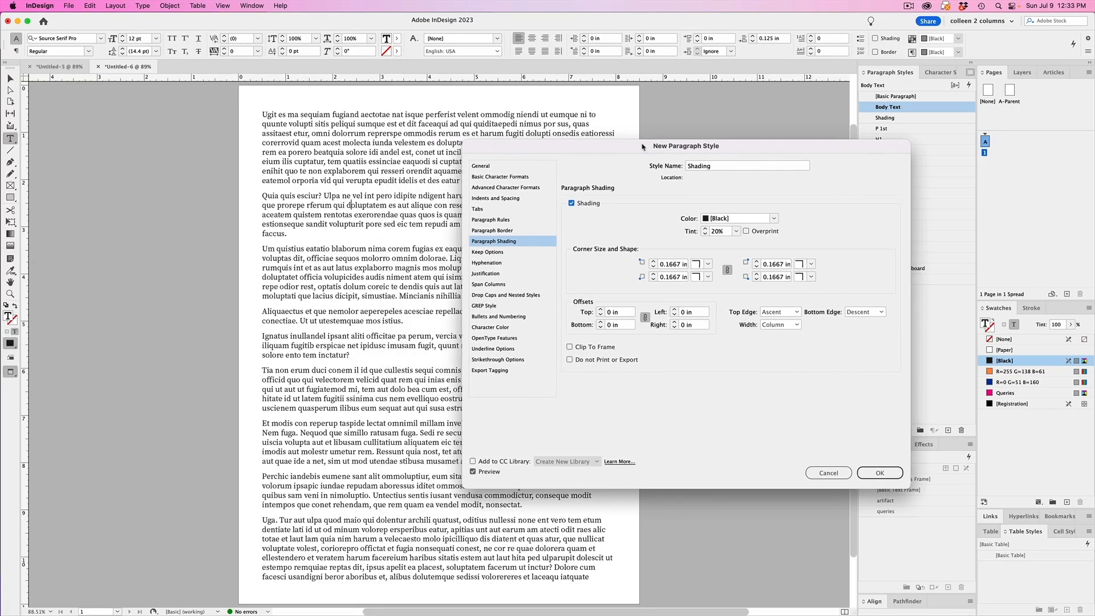
# - Set up the Shading style applied to the selection with orange paragraph shading at 50% tint
pyautogui.click(481, 166)
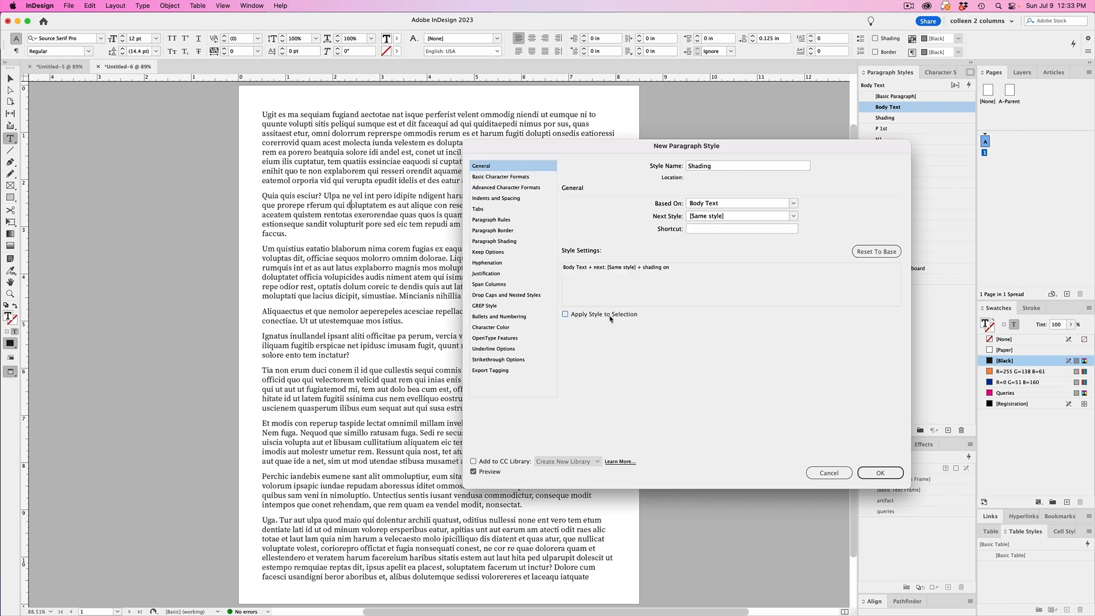
pyautogui.click(494, 241)
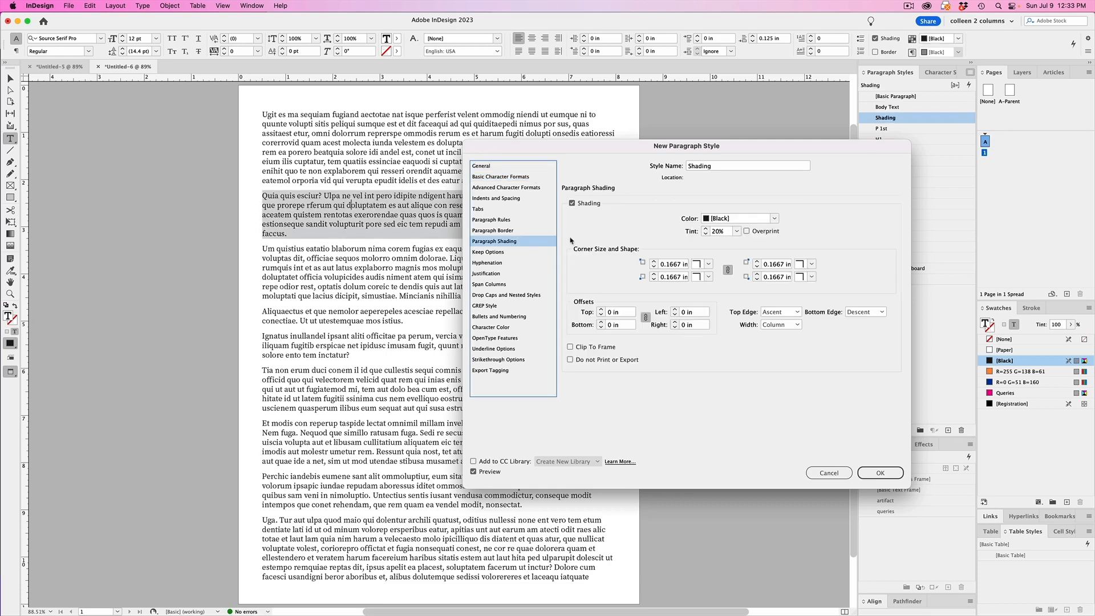
pyautogui.click(774, 218)
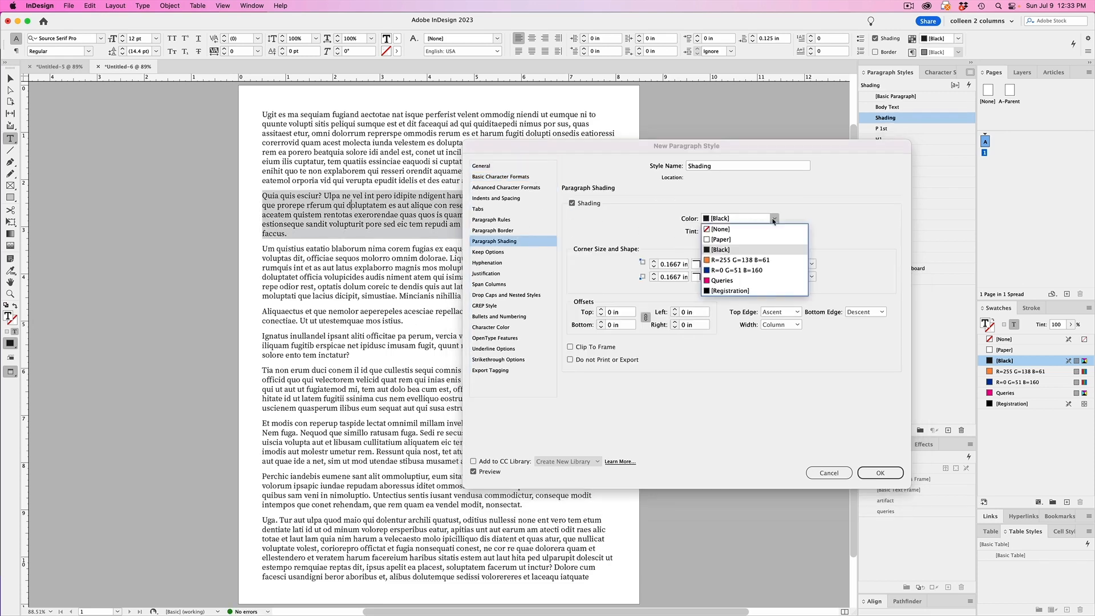
pyautogui.click(721, 260)
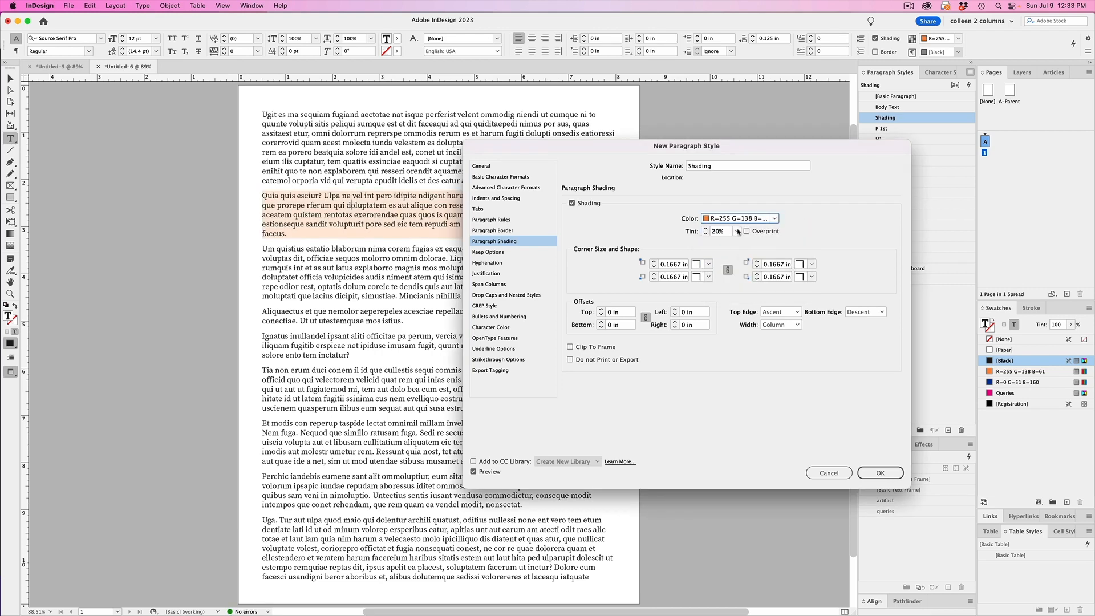
pyautogui.write('50%')
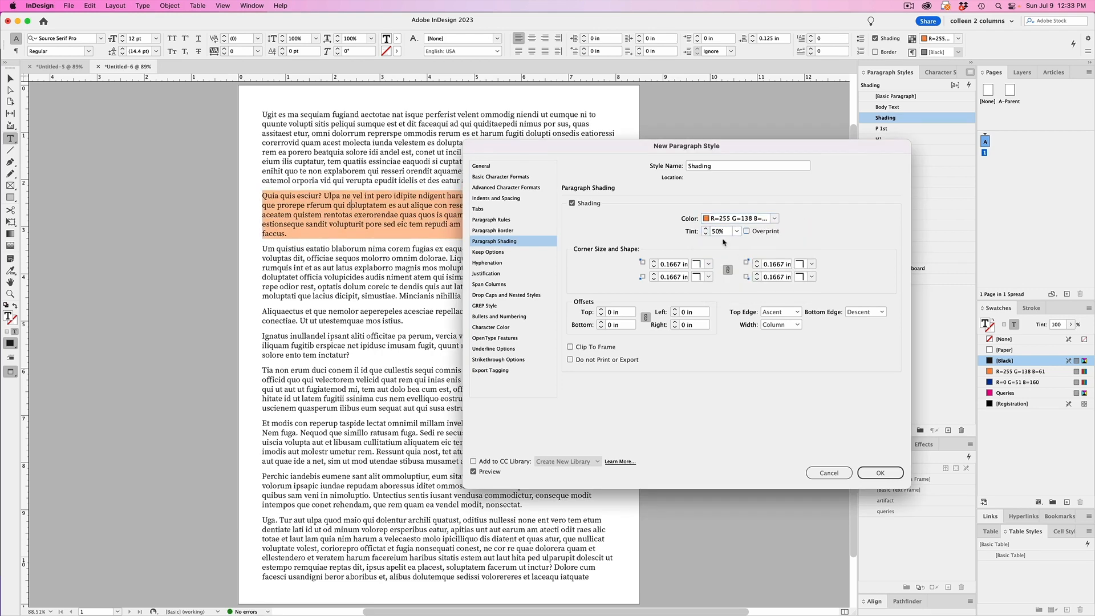
# - Adjust the shading to snug top and bottom offsets and confirm the new Shading style
pyautogui.click(705, 264)
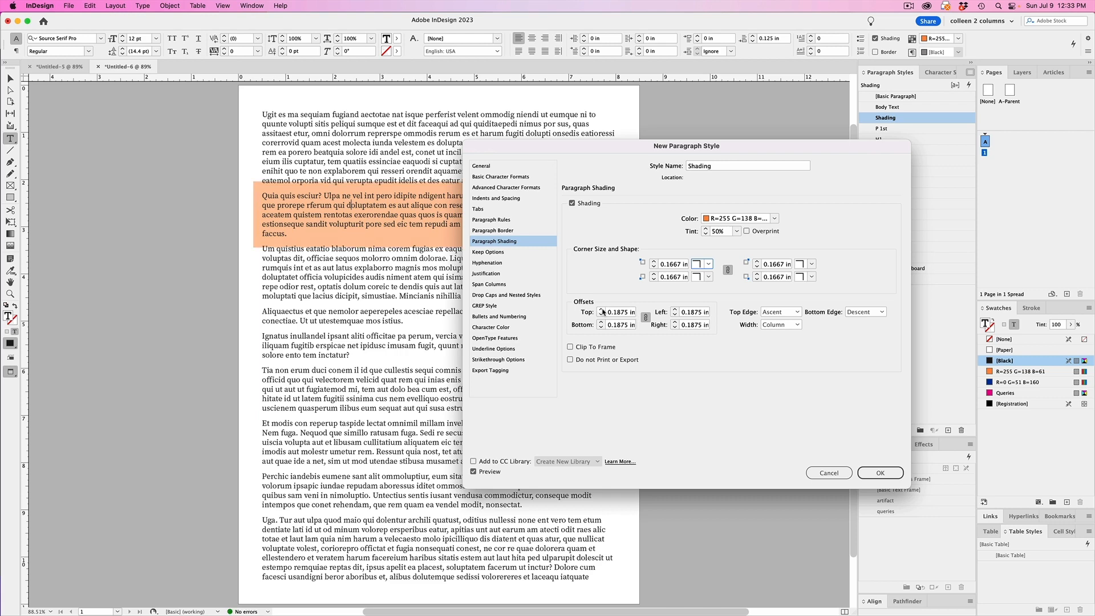
pyautogui.moveTo(785, 329)
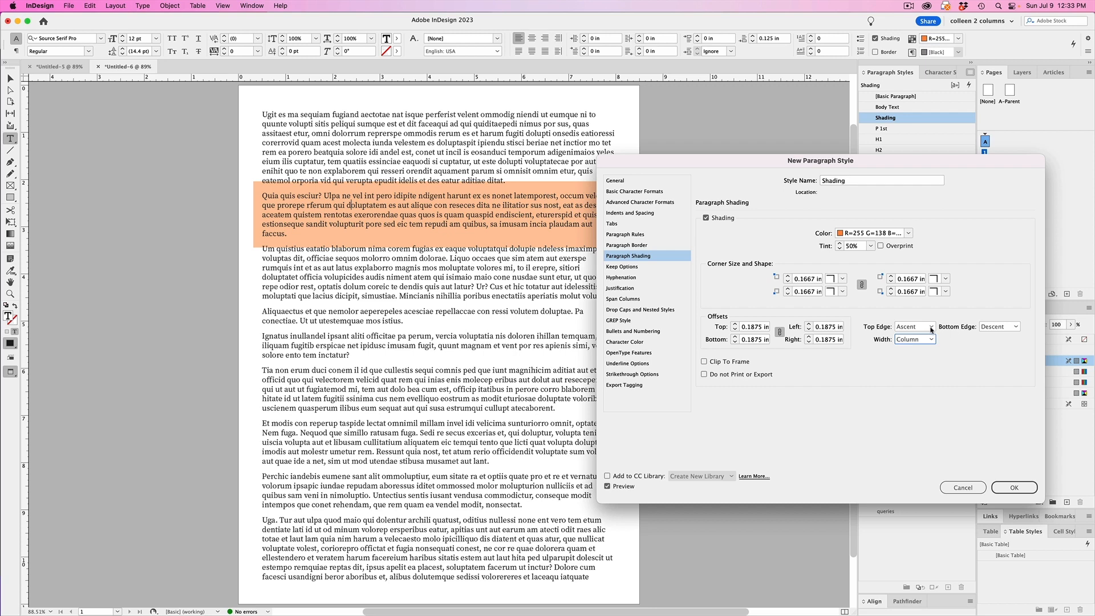
pyautogui.click(706, 362)
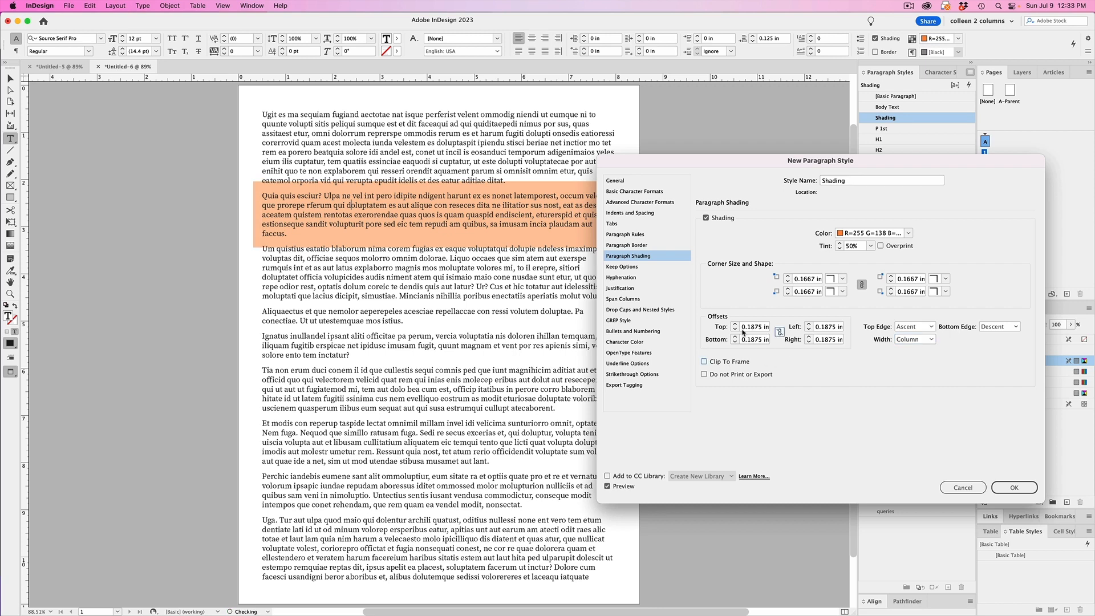
pyautogui.click(735, 328)
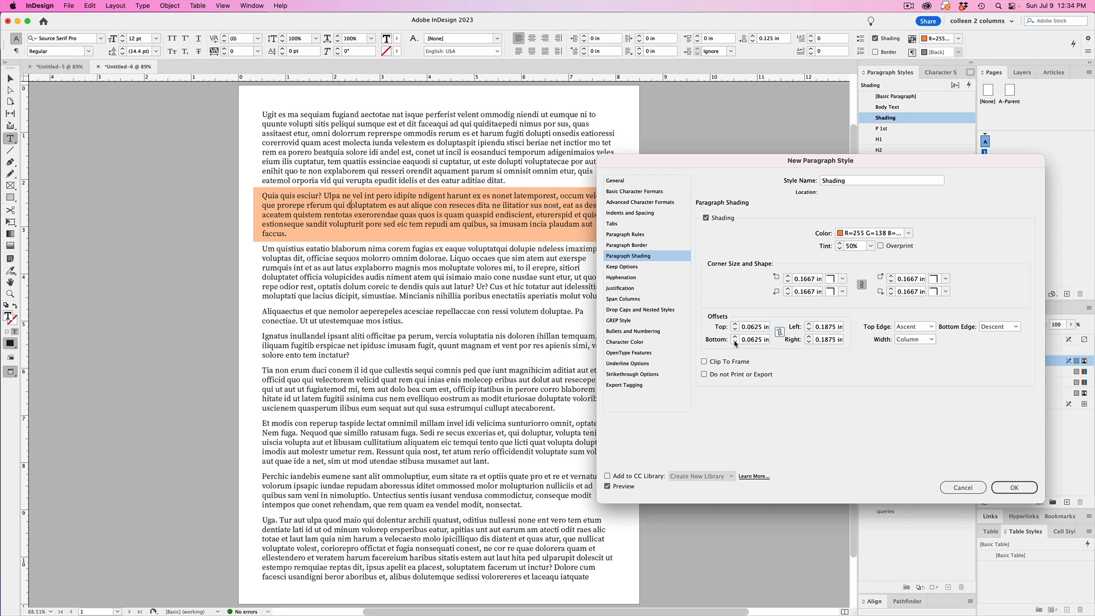
pyautogui.click(1015, 487)
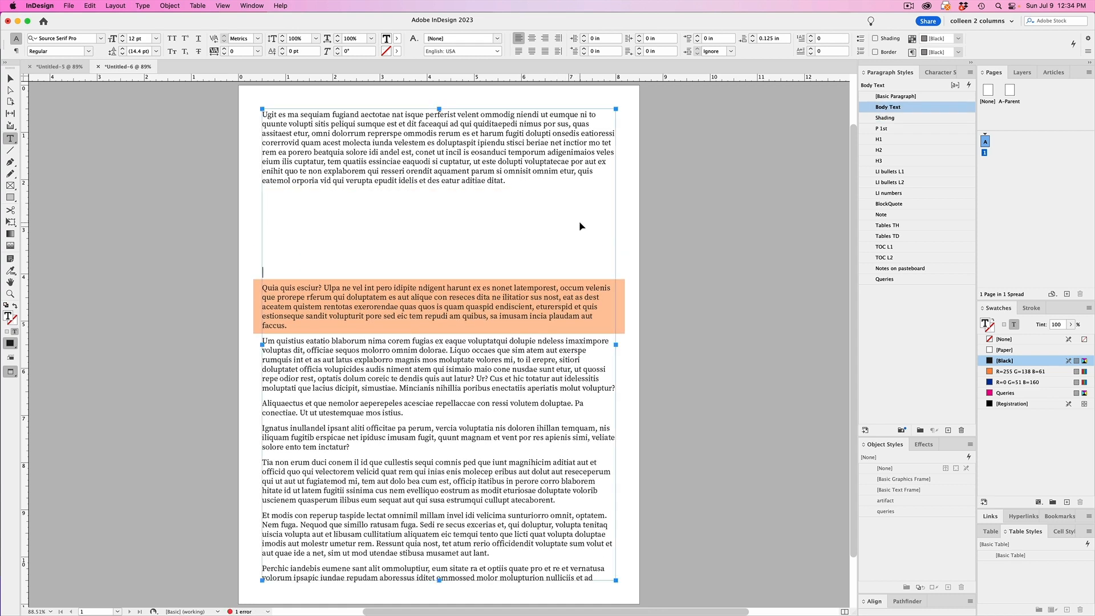
pyautogui.doubleClick(887, 107)
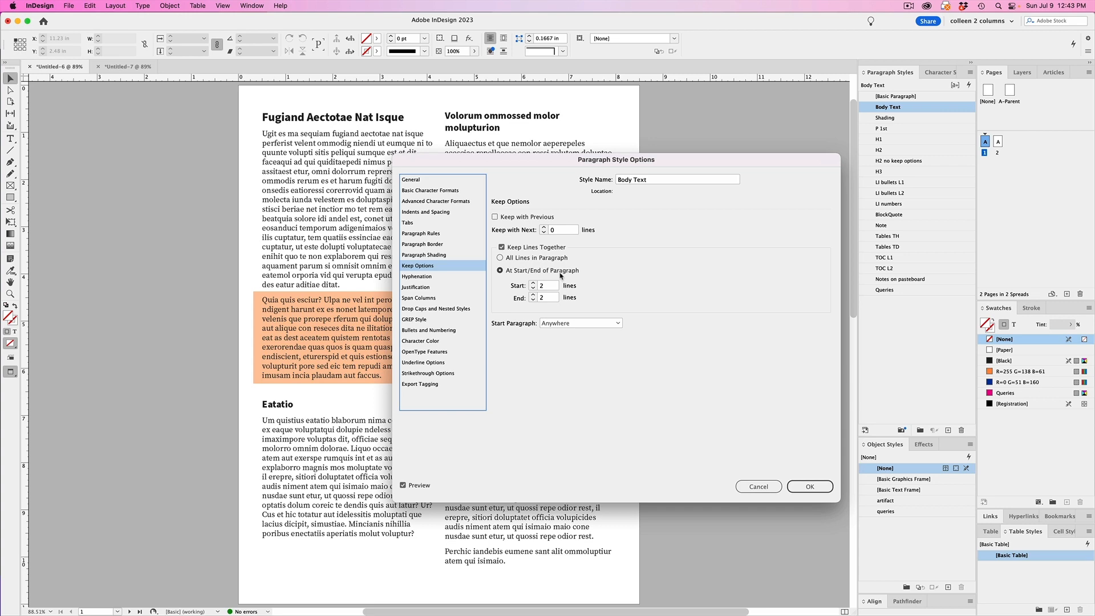
# - Keep Body Text lines together, 2 lines at paragraph start and end
pyautogui.click(809, 486)
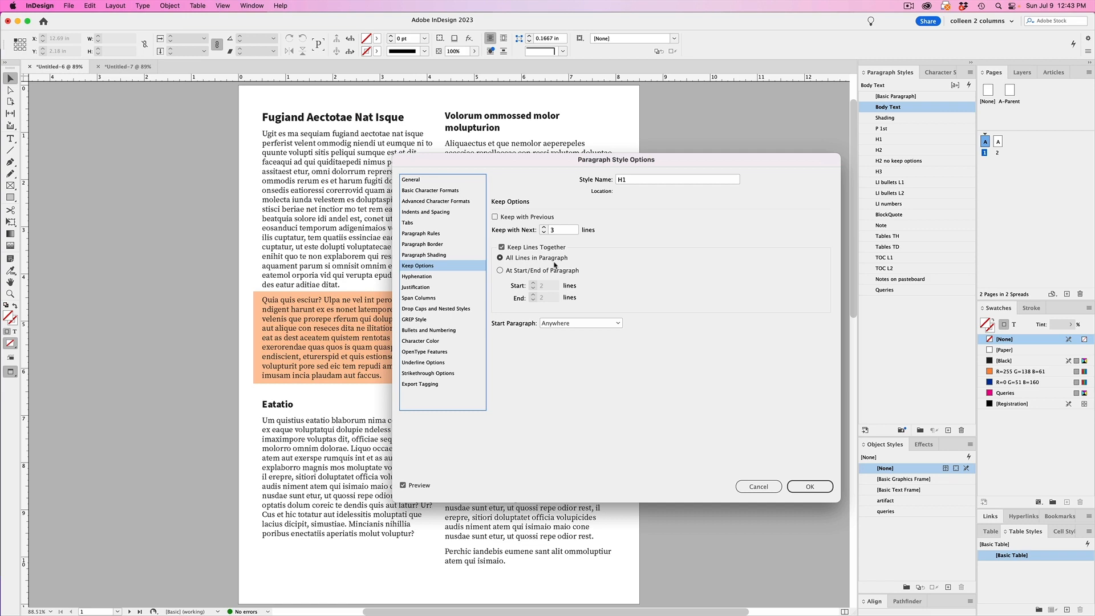
pyautogui.moveTo(555, 266)
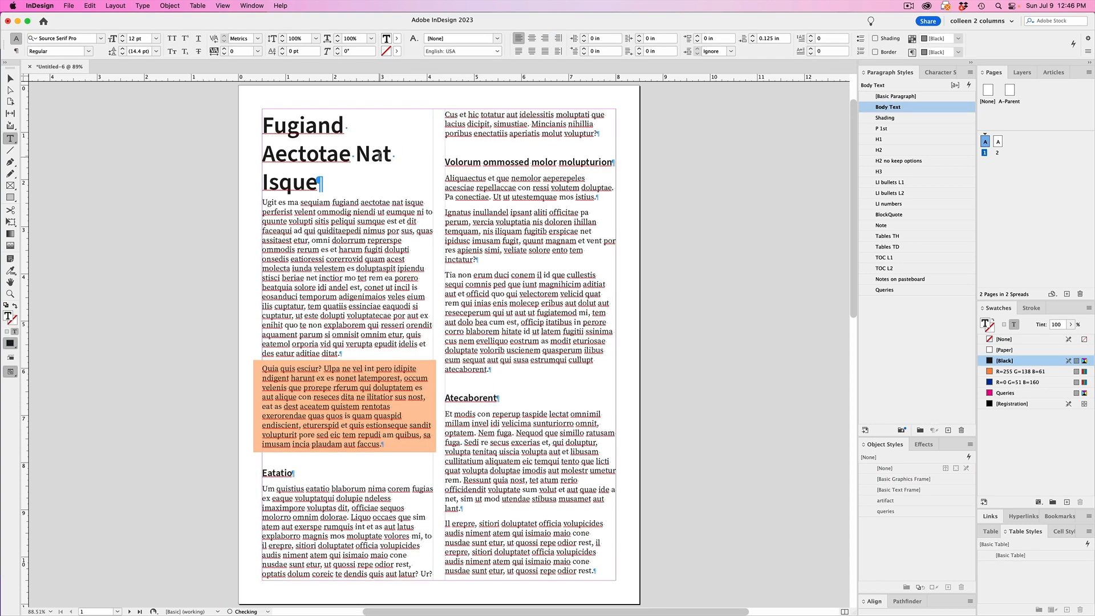
# - Set the H1 style's Paragraph Layout to Span Columns and check its Space After
pyautogui.click(881, 139)
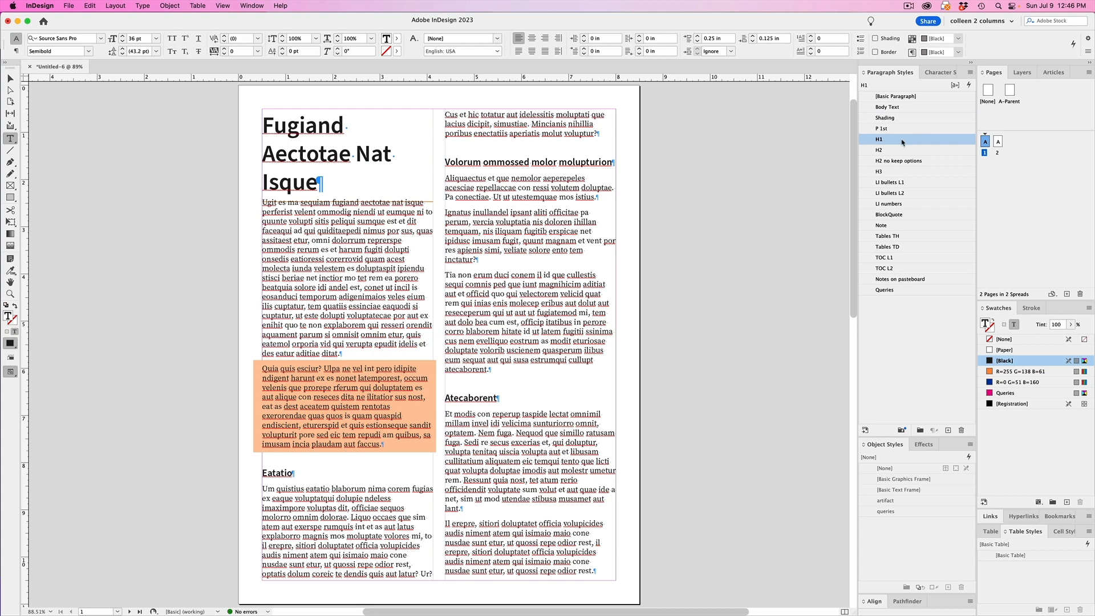
pyautogui.doubleClick(879, 139)
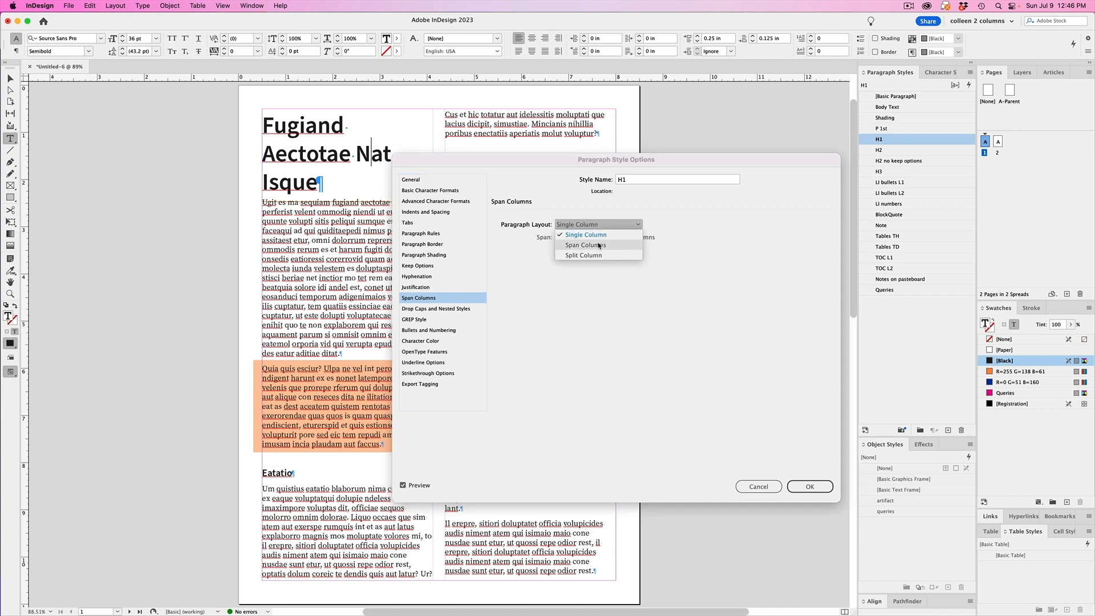
pyautogui.click(584, 244)
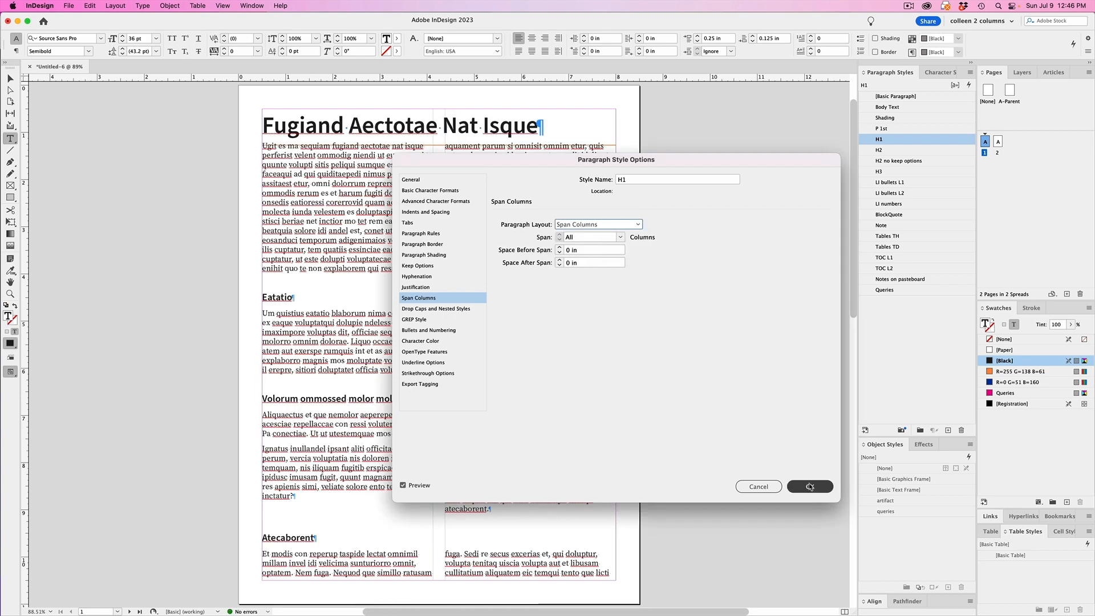
pyautogui.click(425, 212)
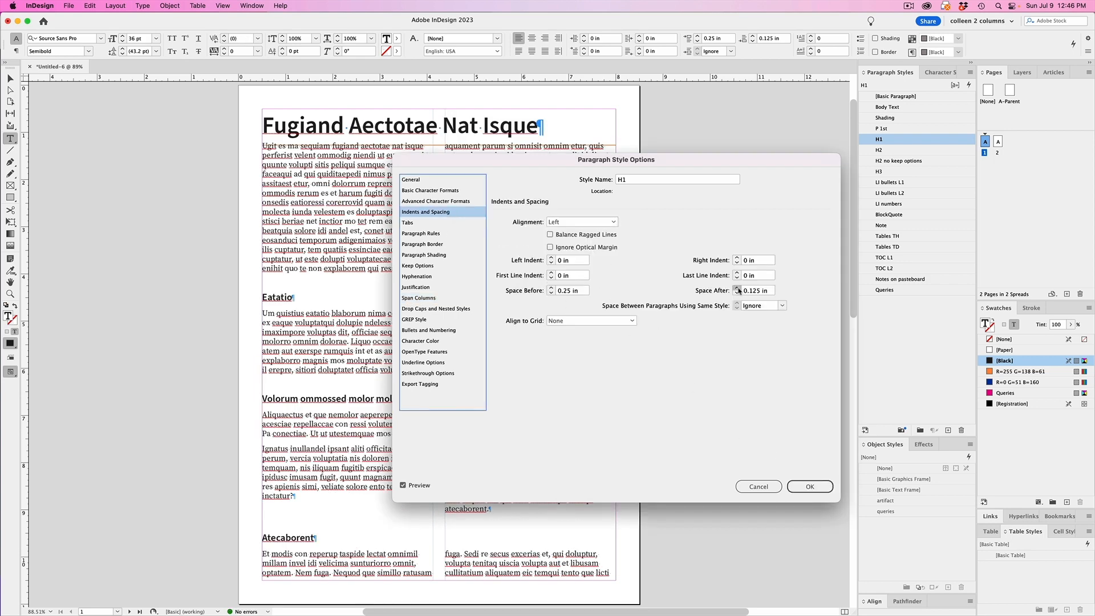
pyautogui.click(808, 486)
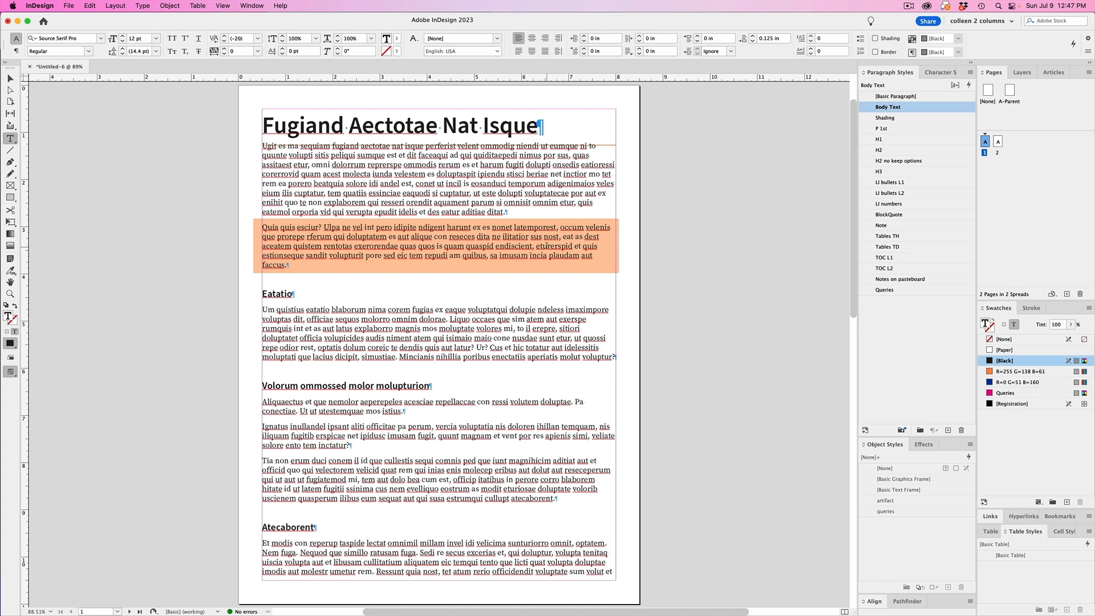
# - Set the Shading style to Split Column into 2 sub-columns with a 0.5 in inside gutter
pyautogui.click(886, 118)
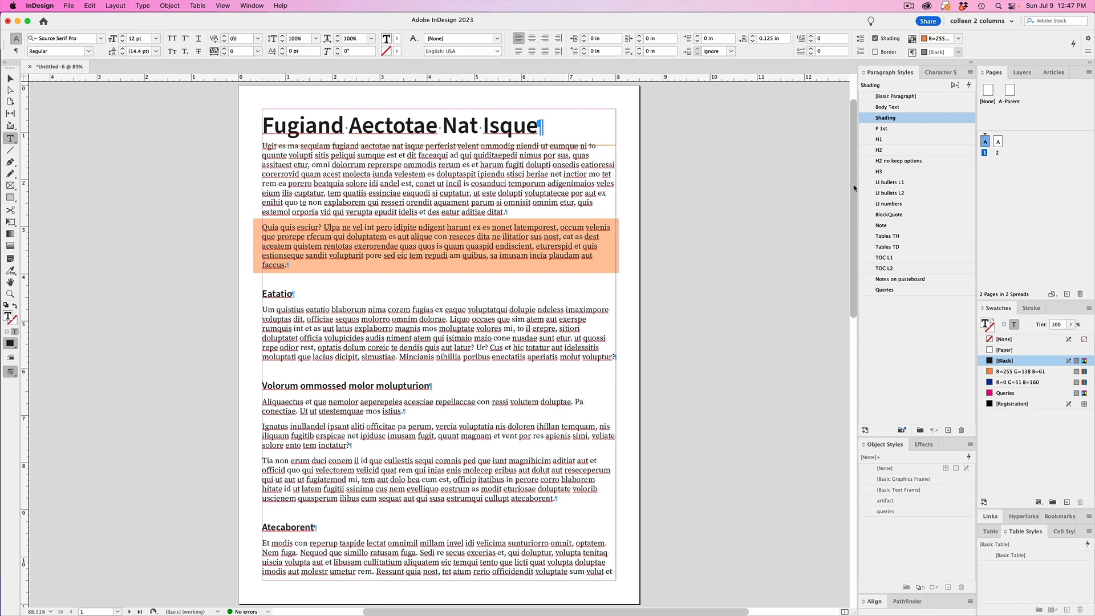
pyautogui.doubleClick(885, 117)
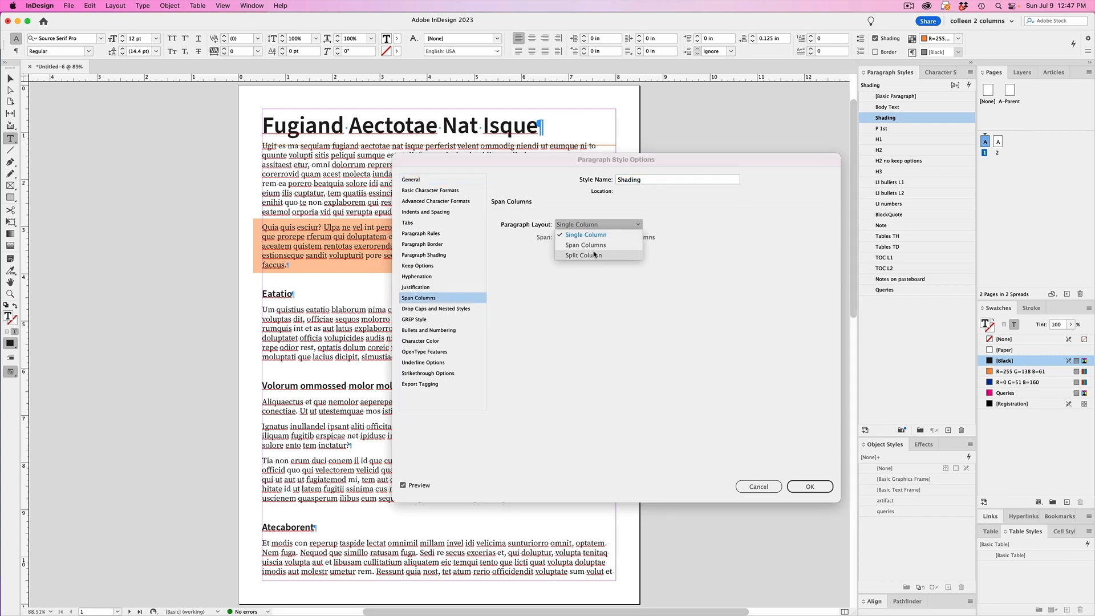
pyautogui.click(584, 255)
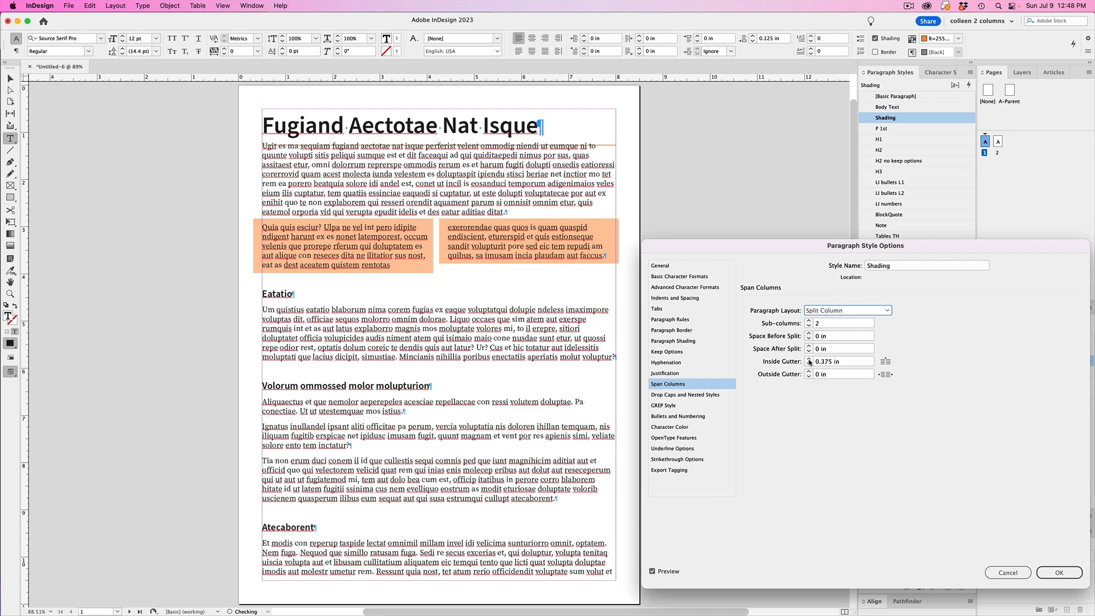
pyautogui.click(810, 359)
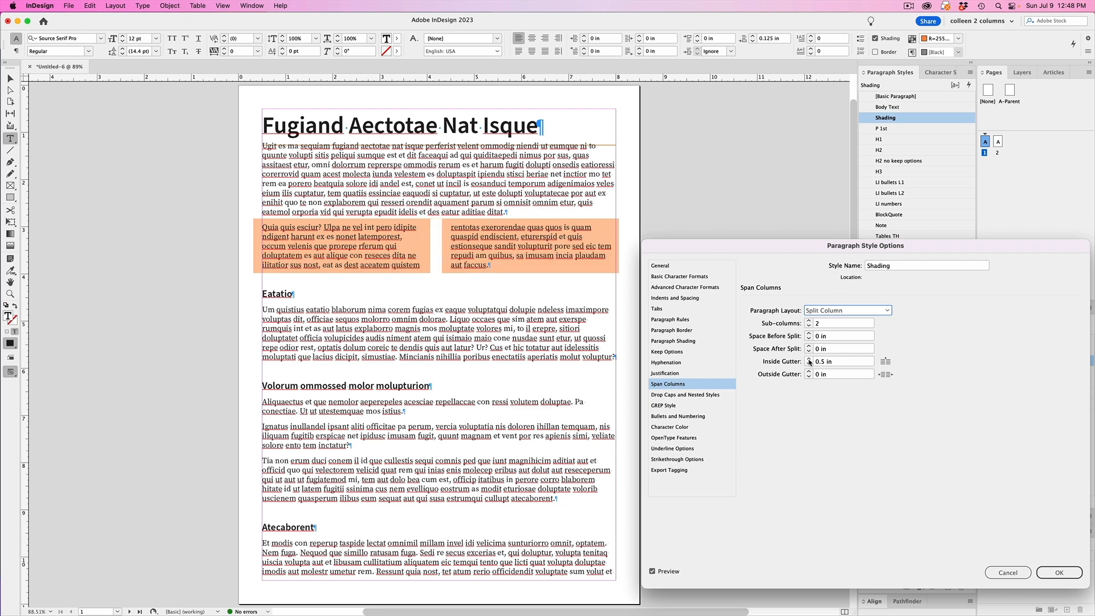